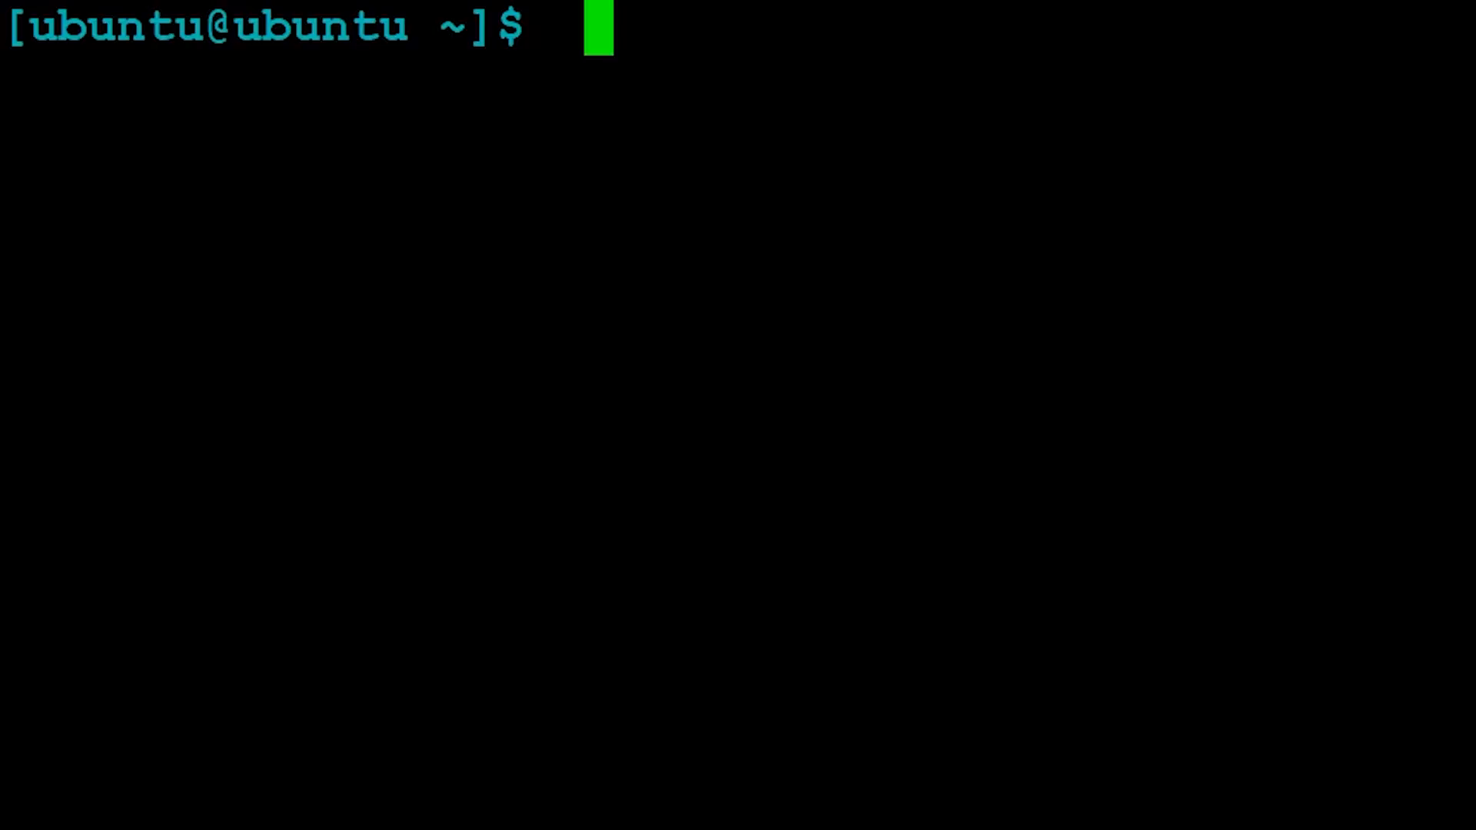
Step: Show Ubuntu 18.04.4 release and kernel details, then refresh packages with sudo apt update
type("more /e")
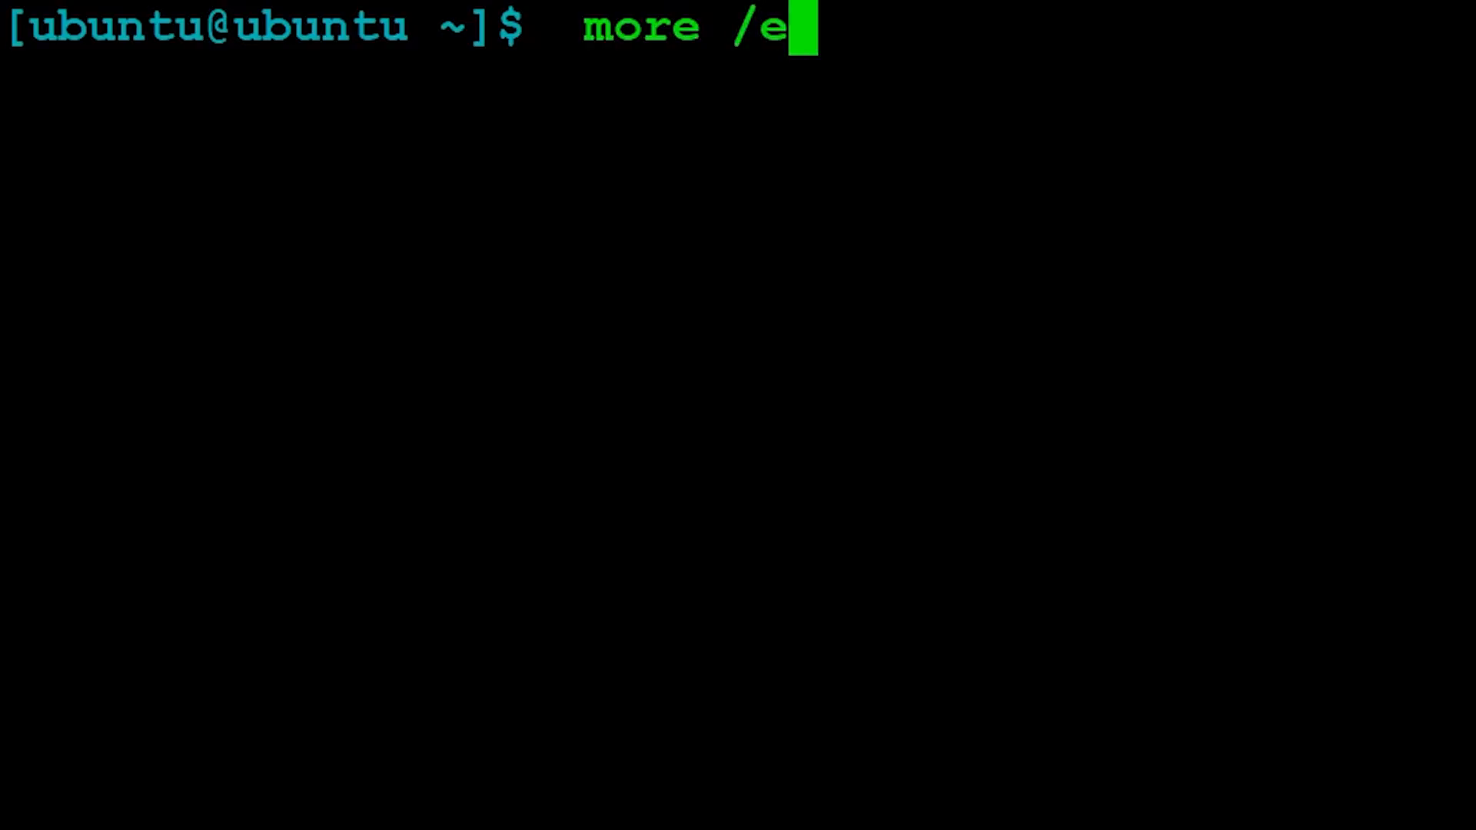
key("Return")
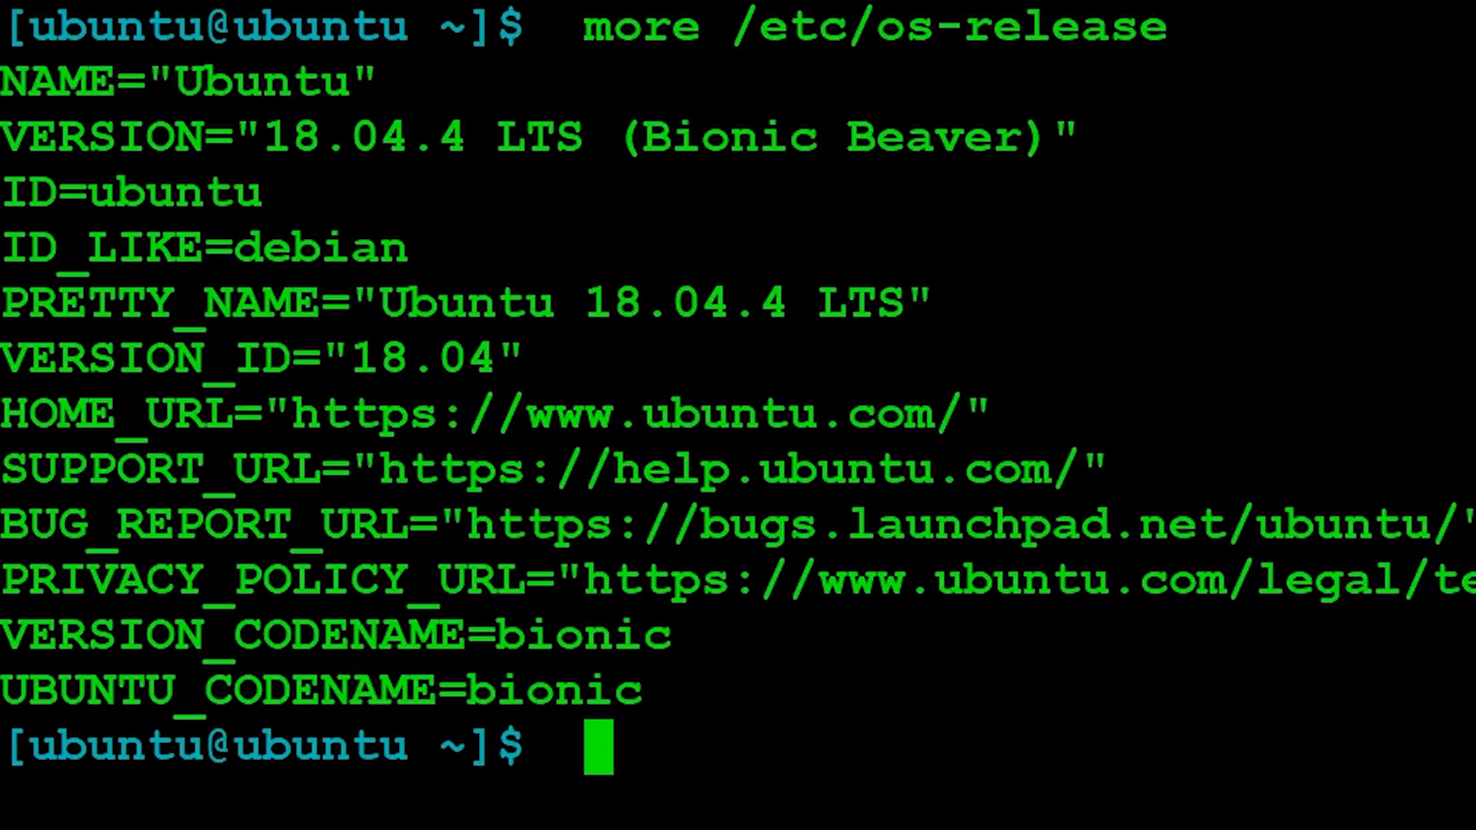
type("uname -=")
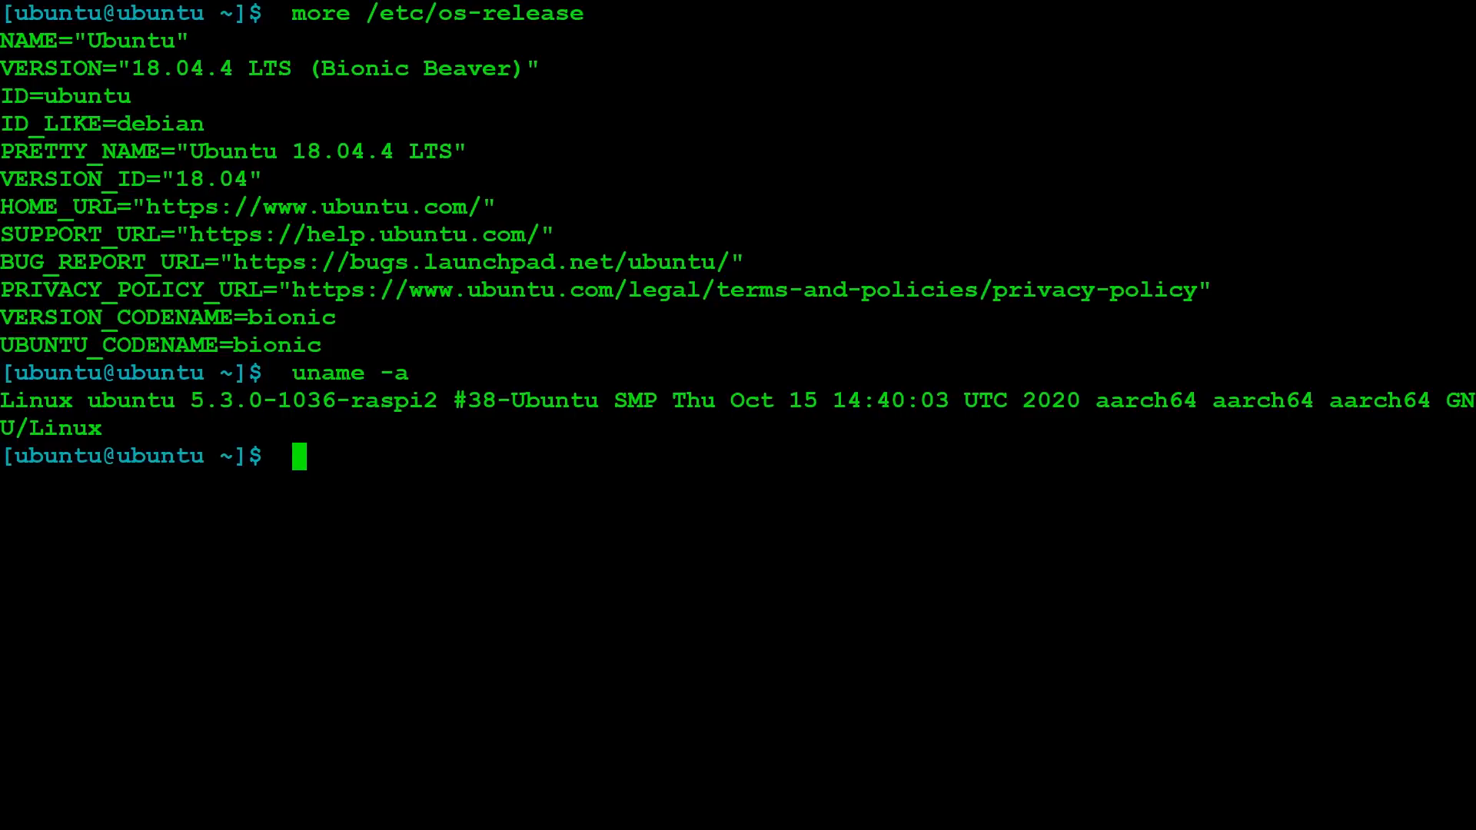
type("sudo aprt")
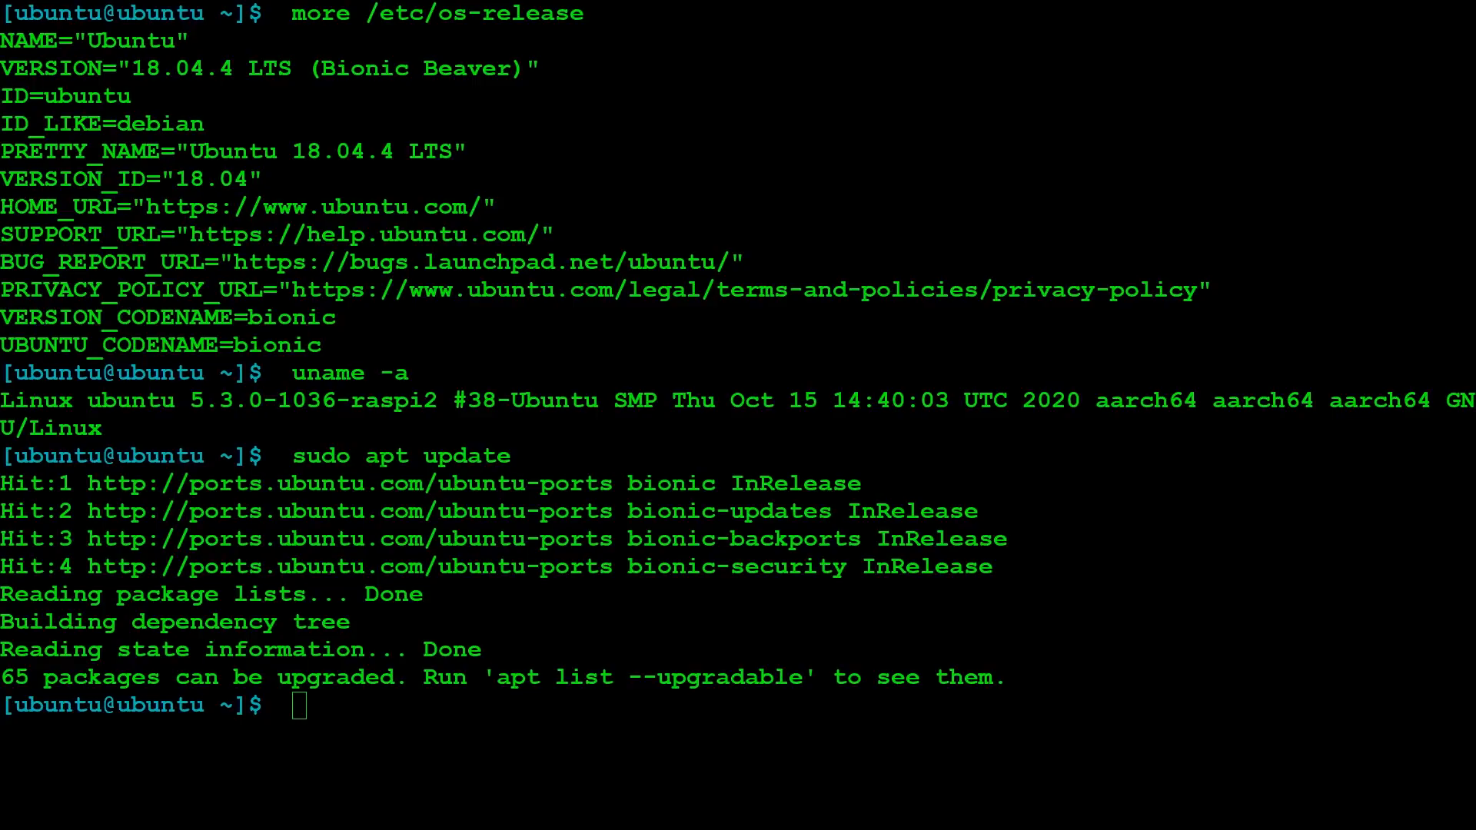
Step: Install build-essential, nano, git, htop, ninja-build and wget, then clone github.com/qemu/qemu
type("sudo apt install build-essential nano git htop ninja-build wget")
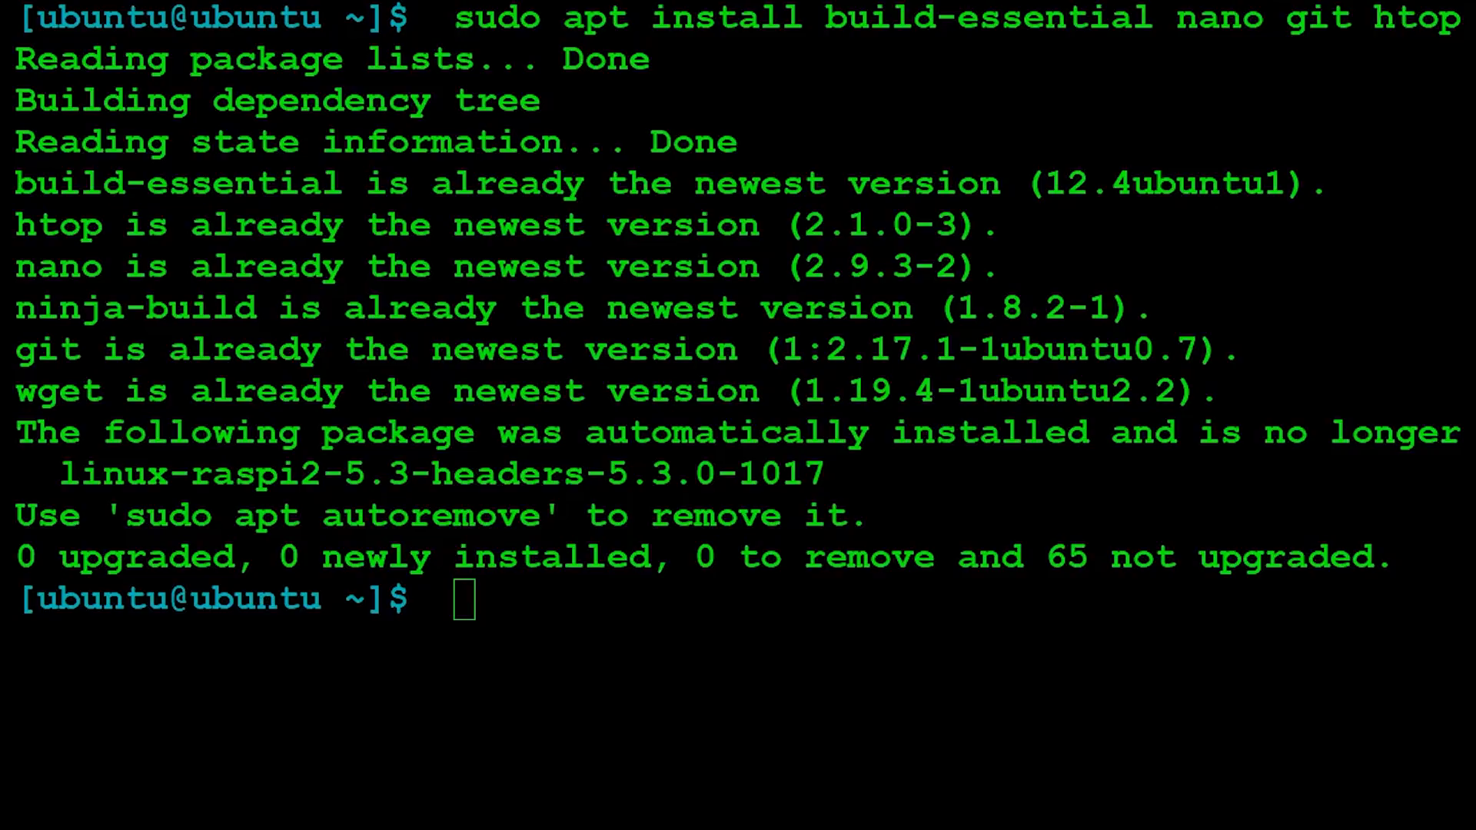
type("git clone https://github.com/qemu/qemu")
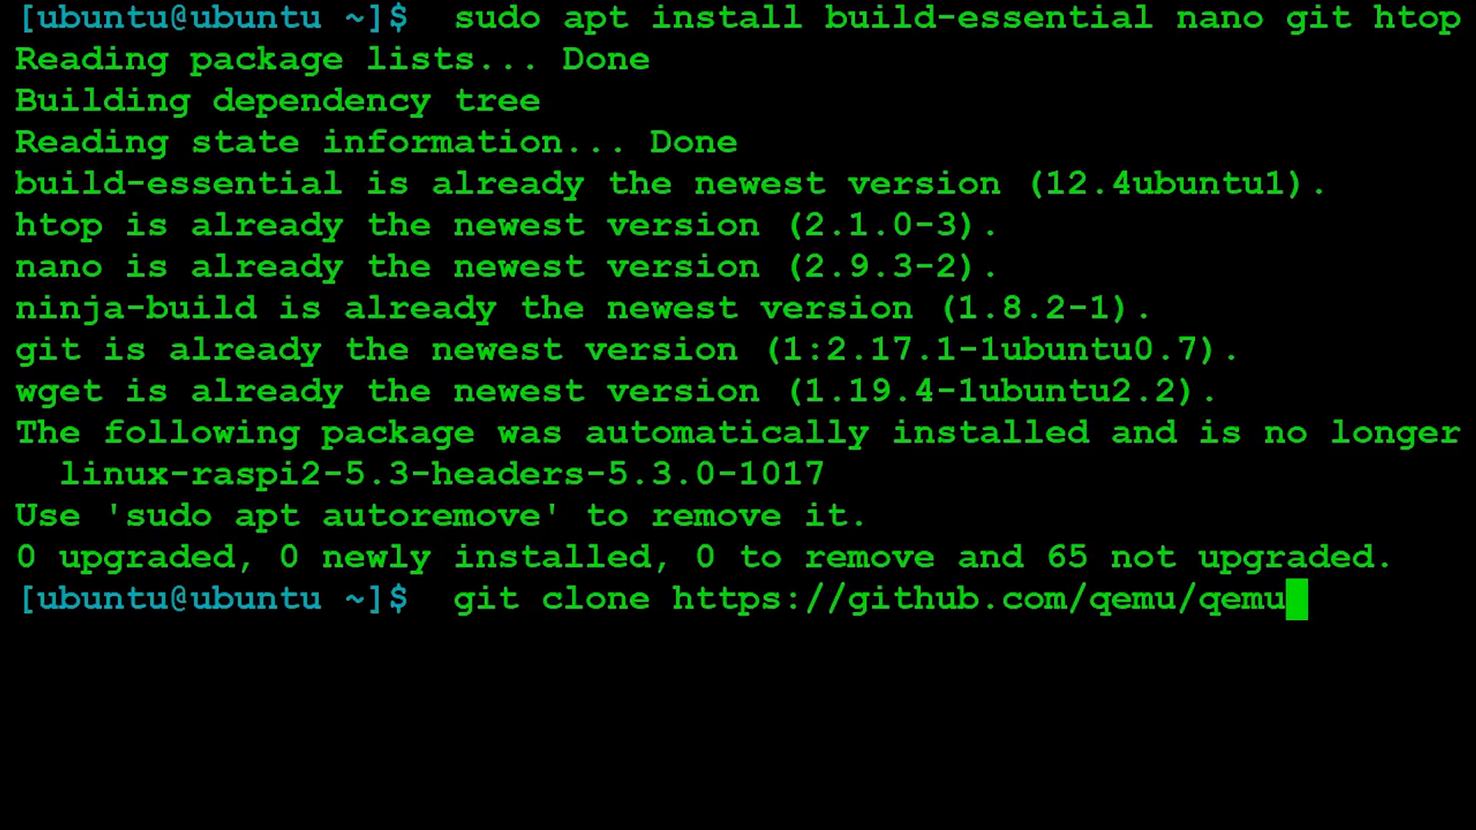
key("Return")
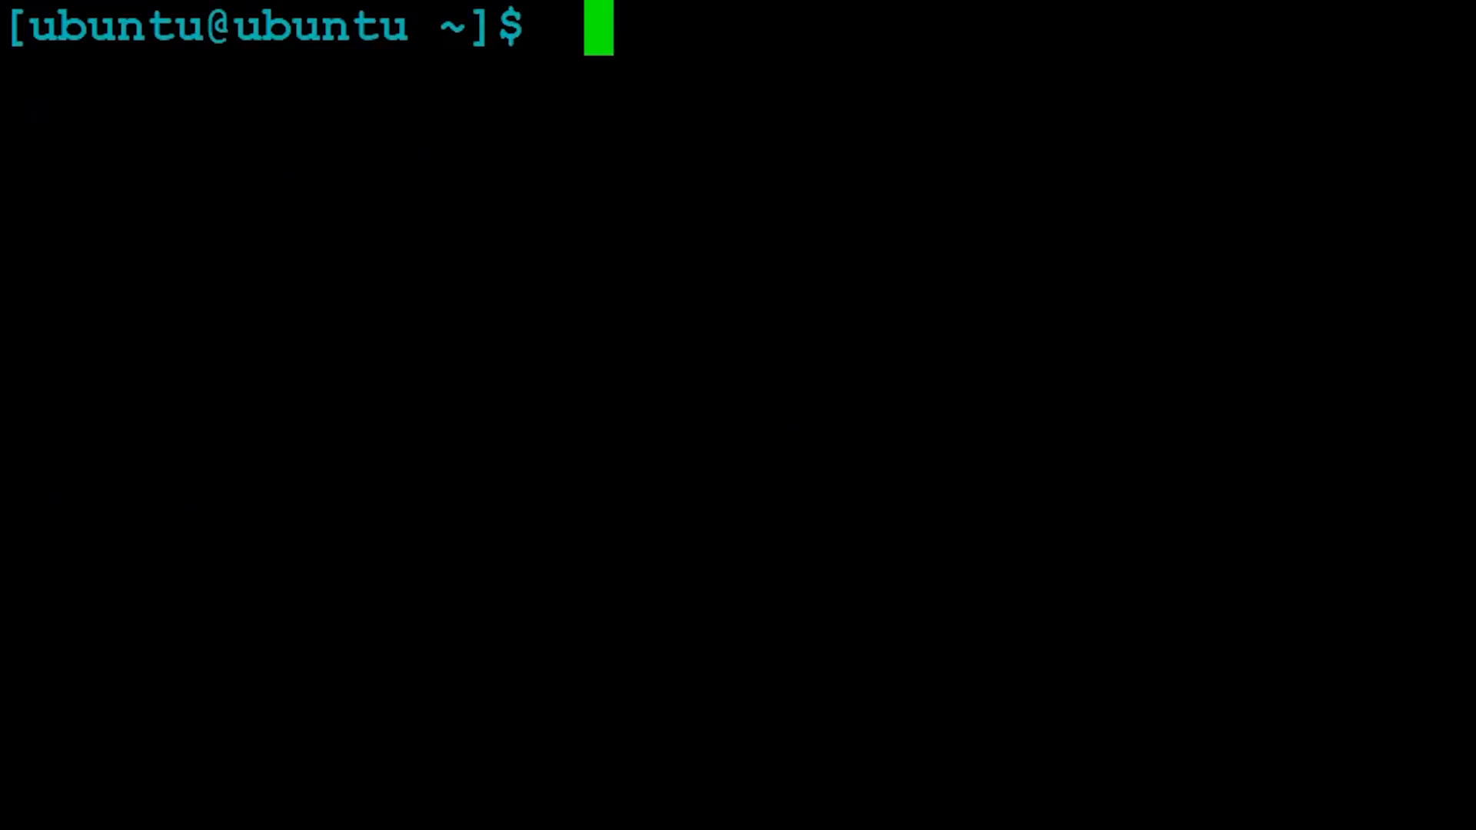
Step: In qemu/build, run ../configure --target-list=riscv64-softmmu
type("cd qemu")
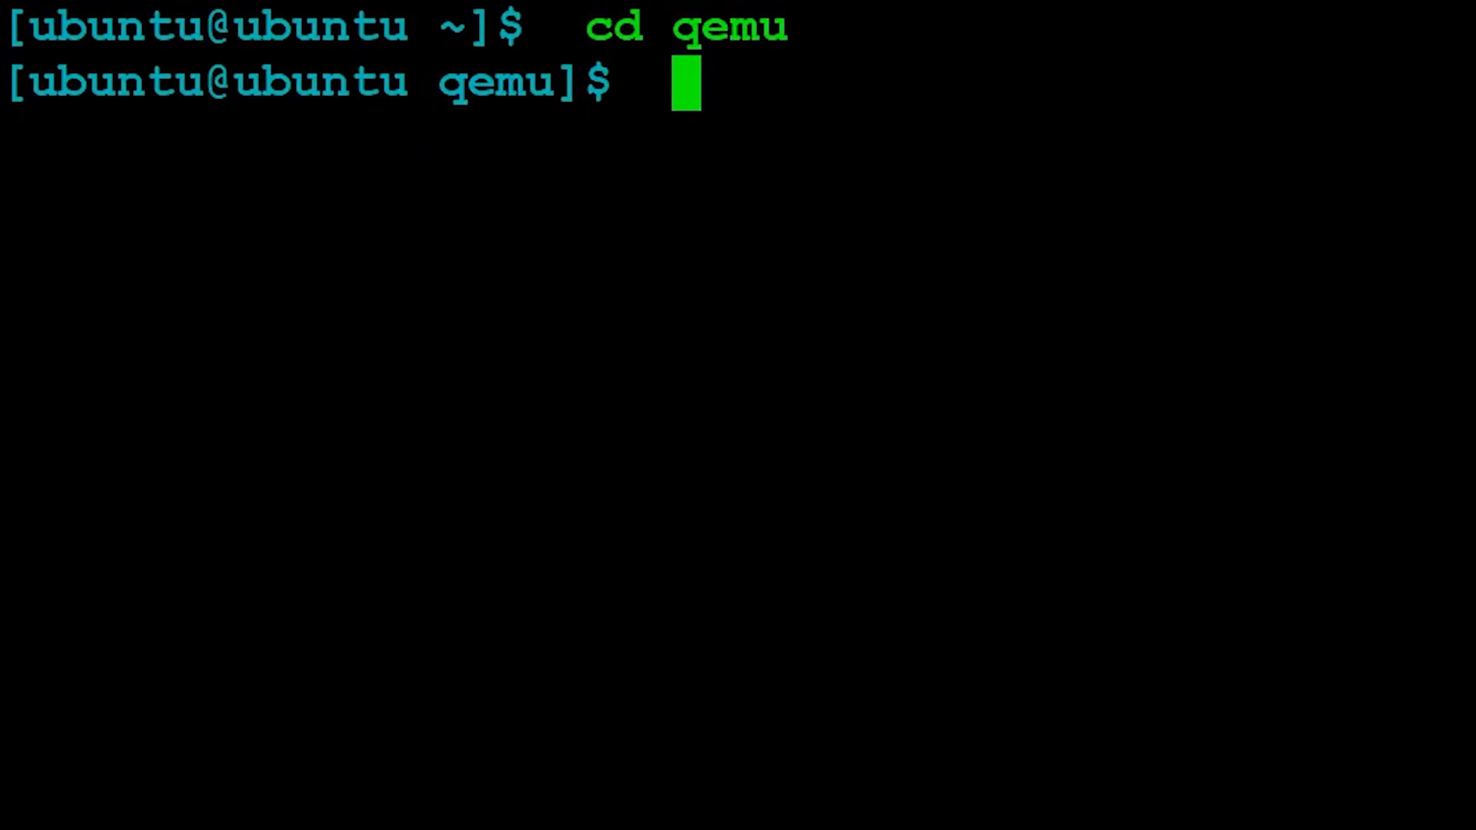
type("mkdir build")
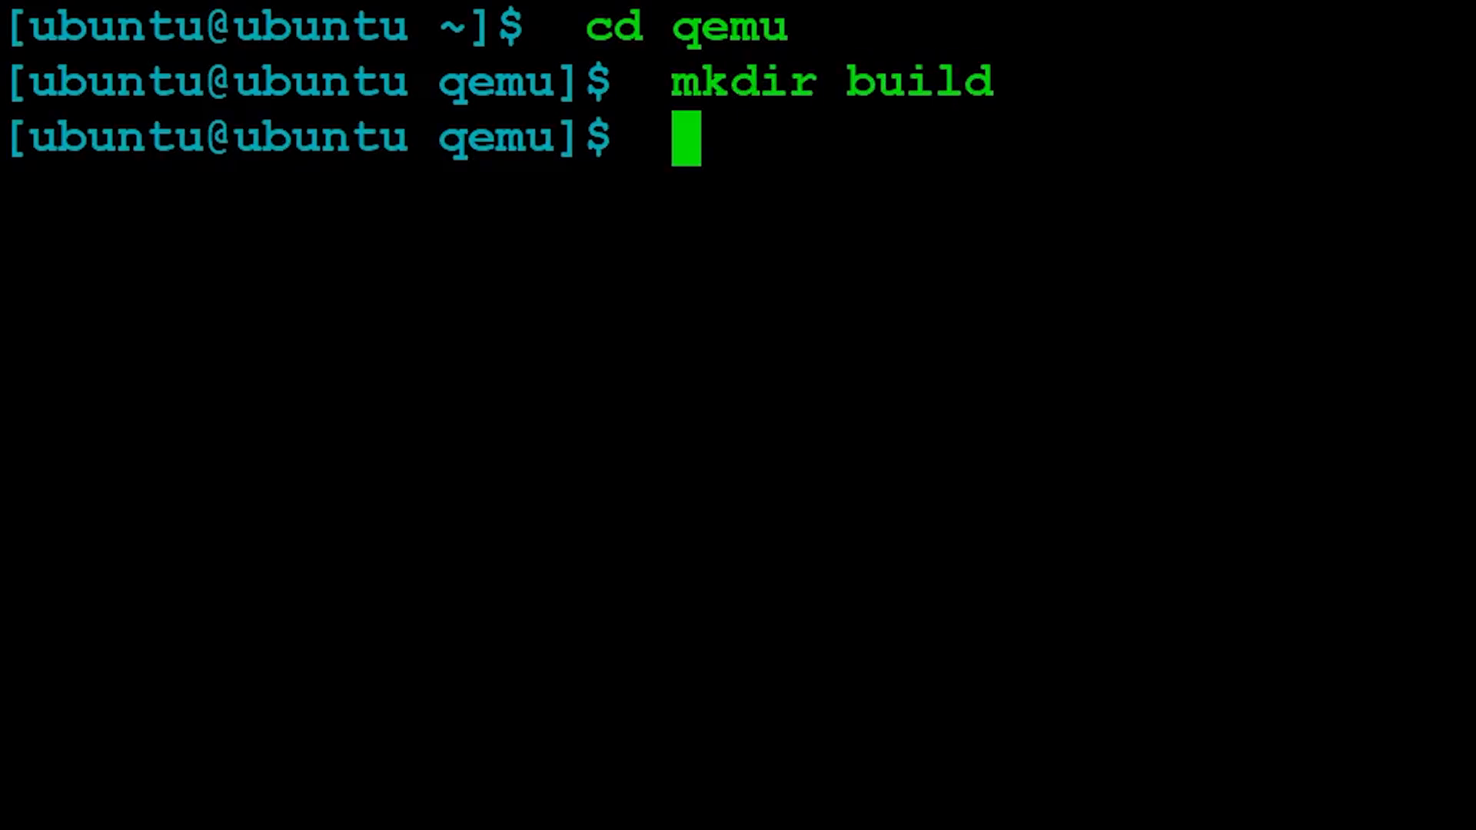
type("cd build")
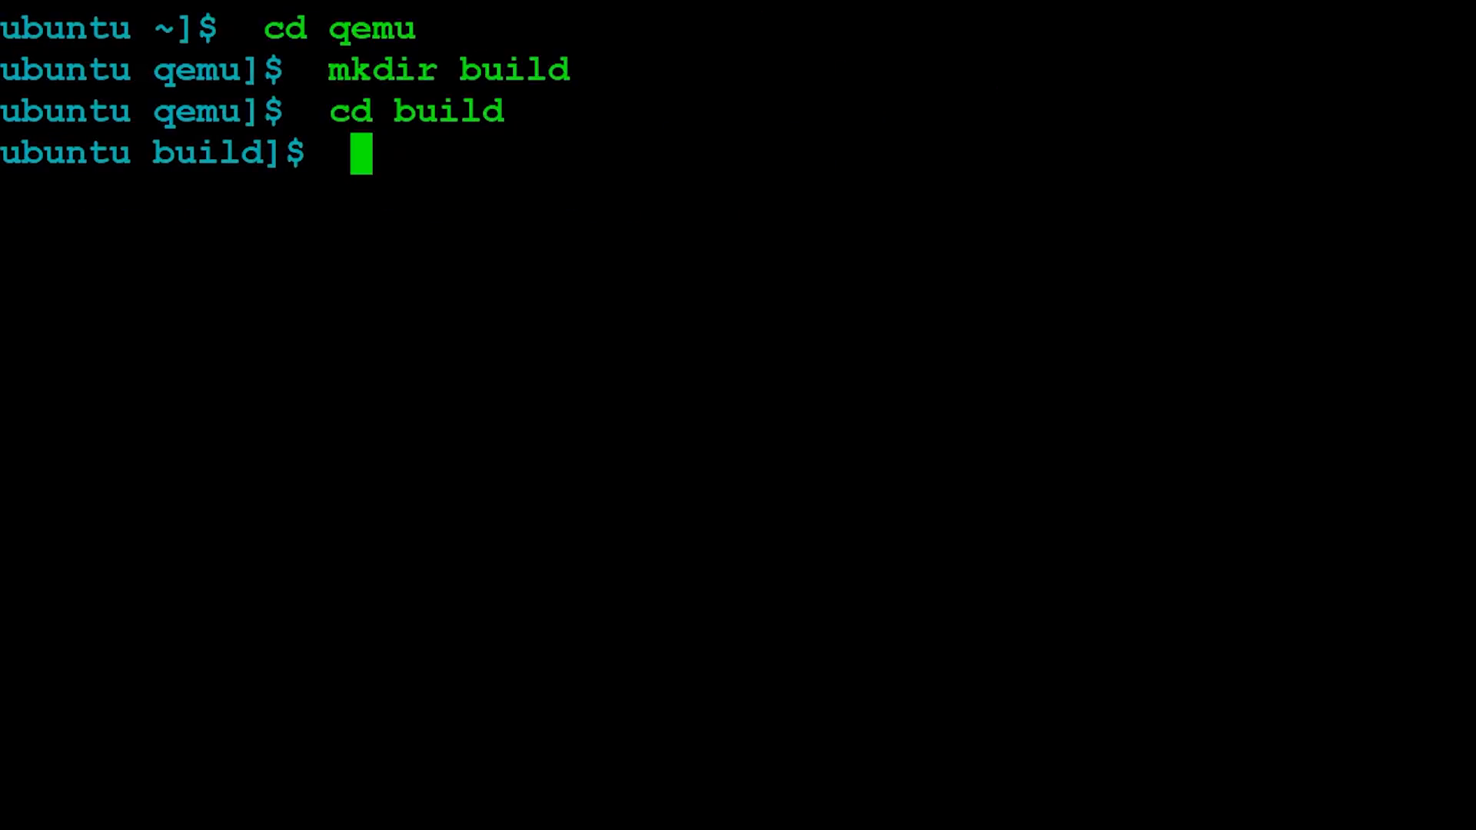
type("../configure")
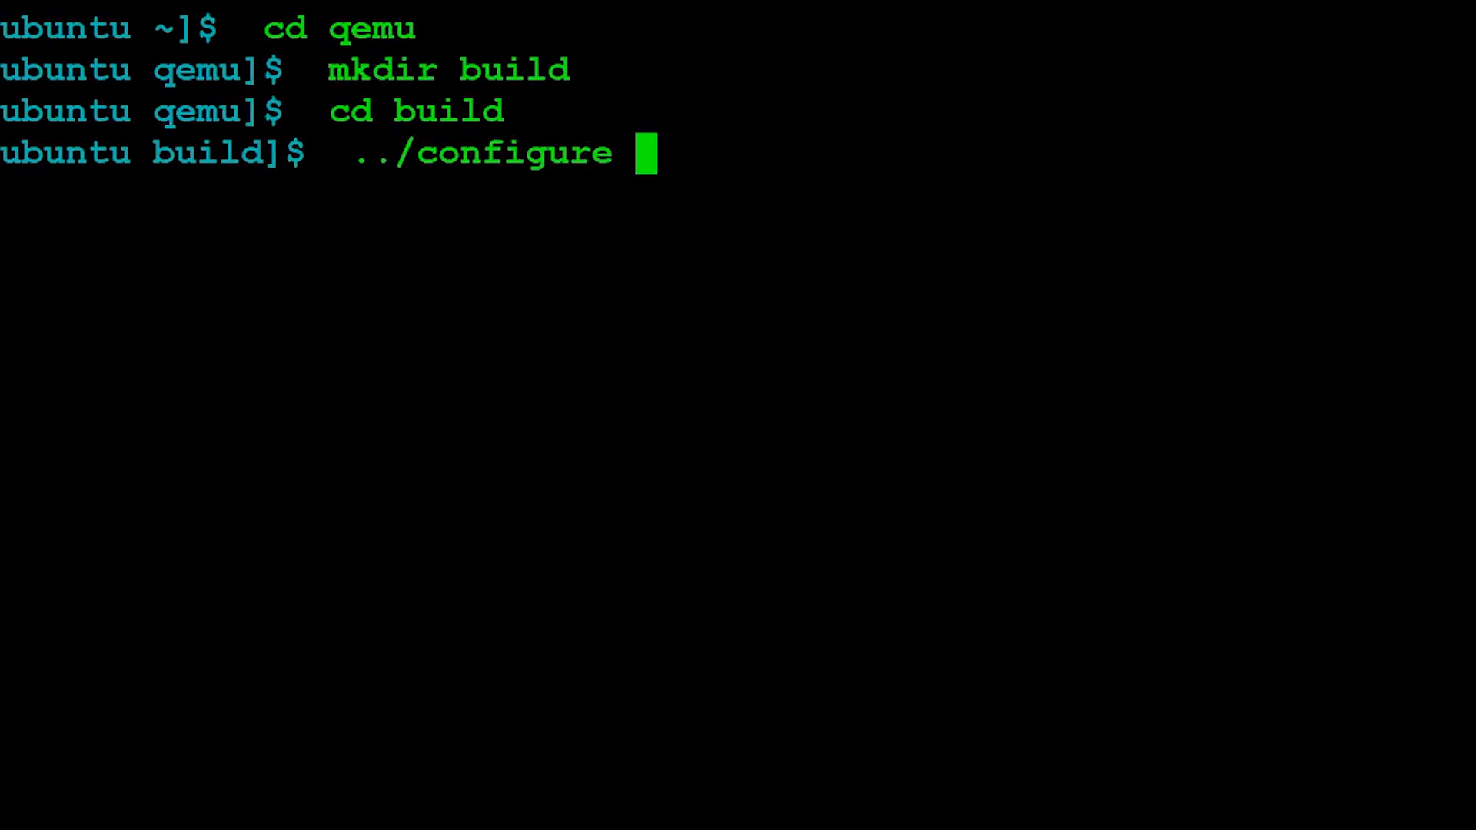
type("--")
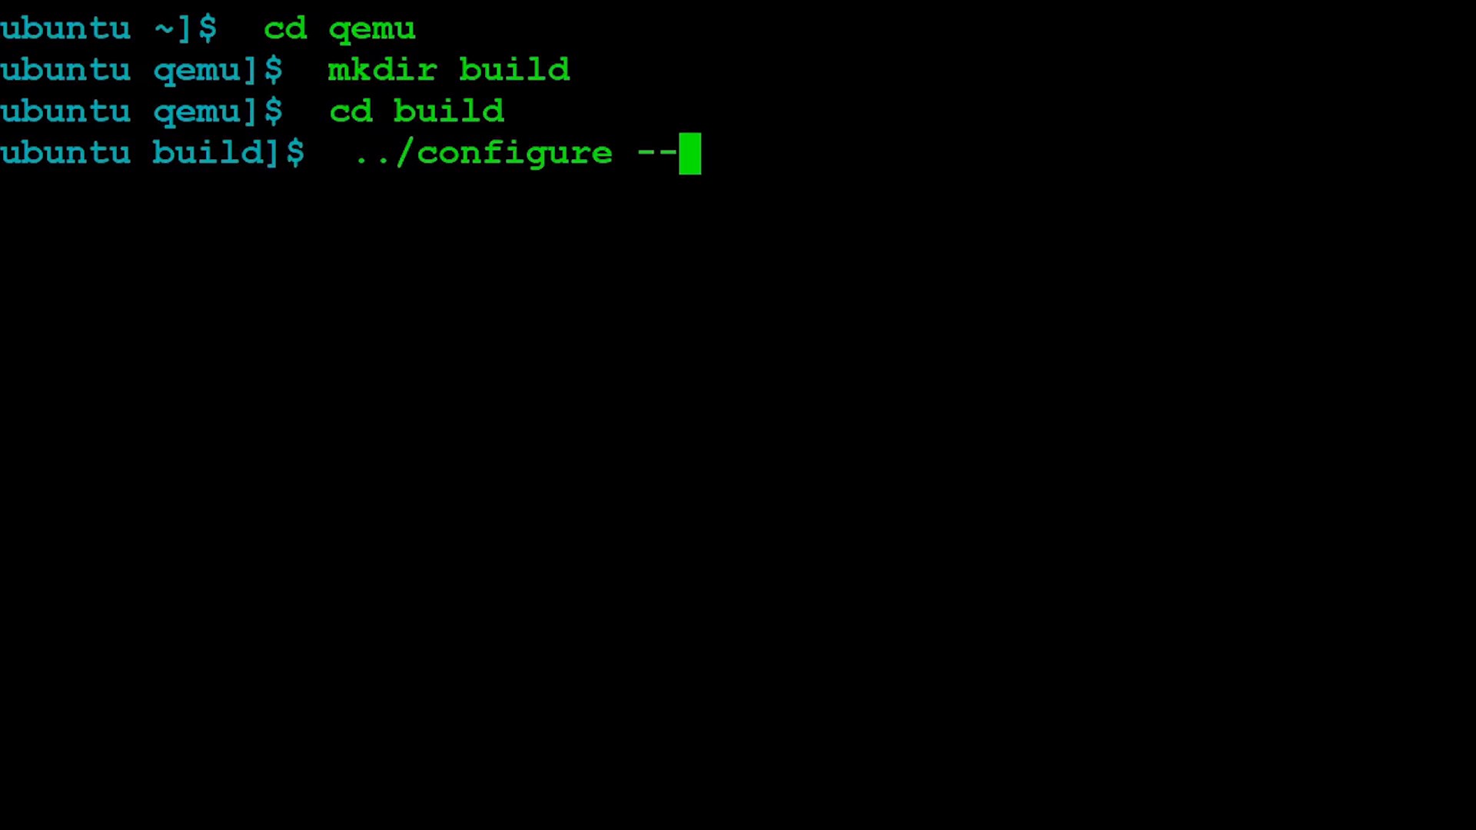
type("target")
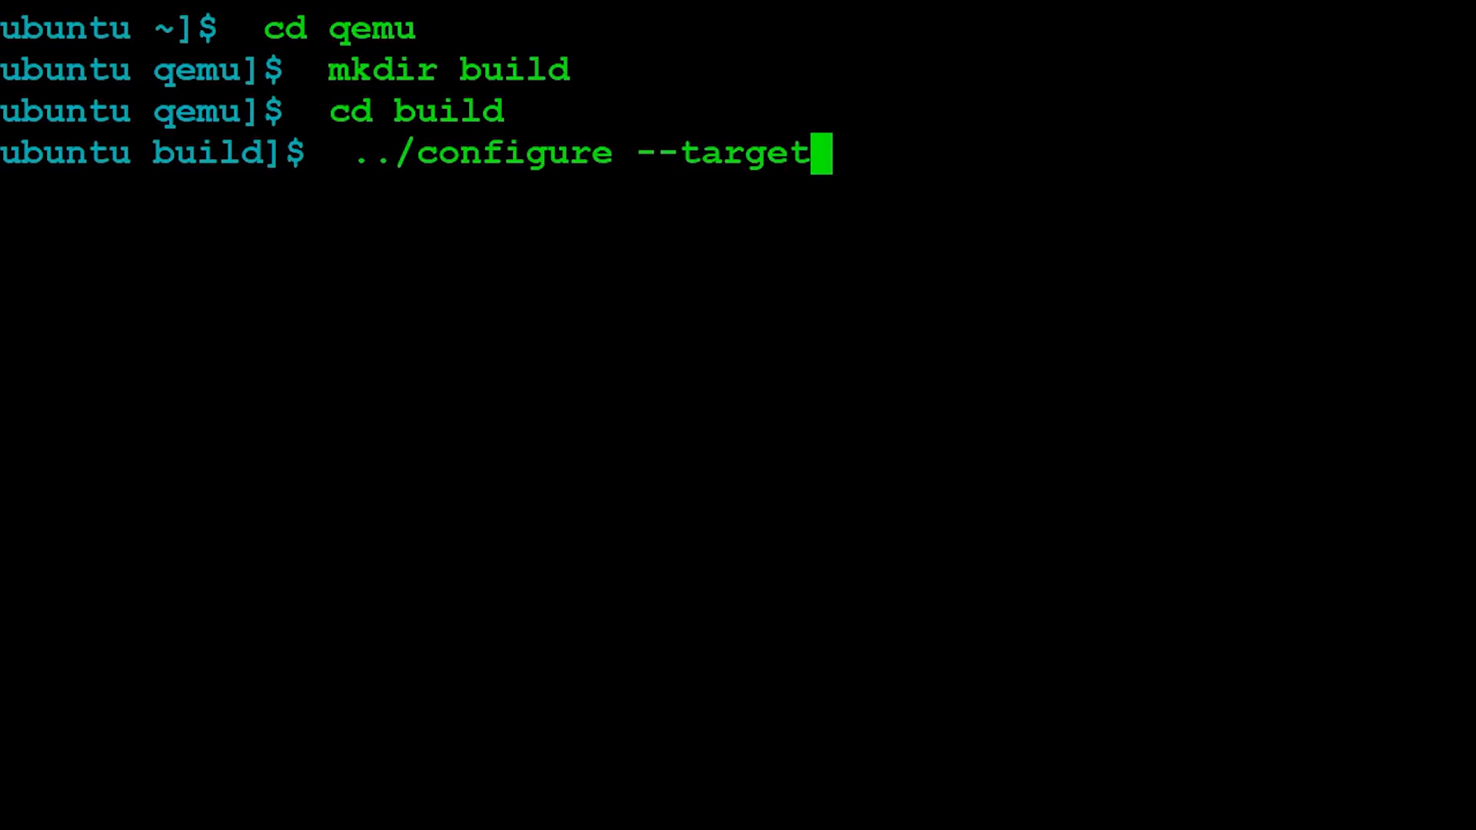
type("-")
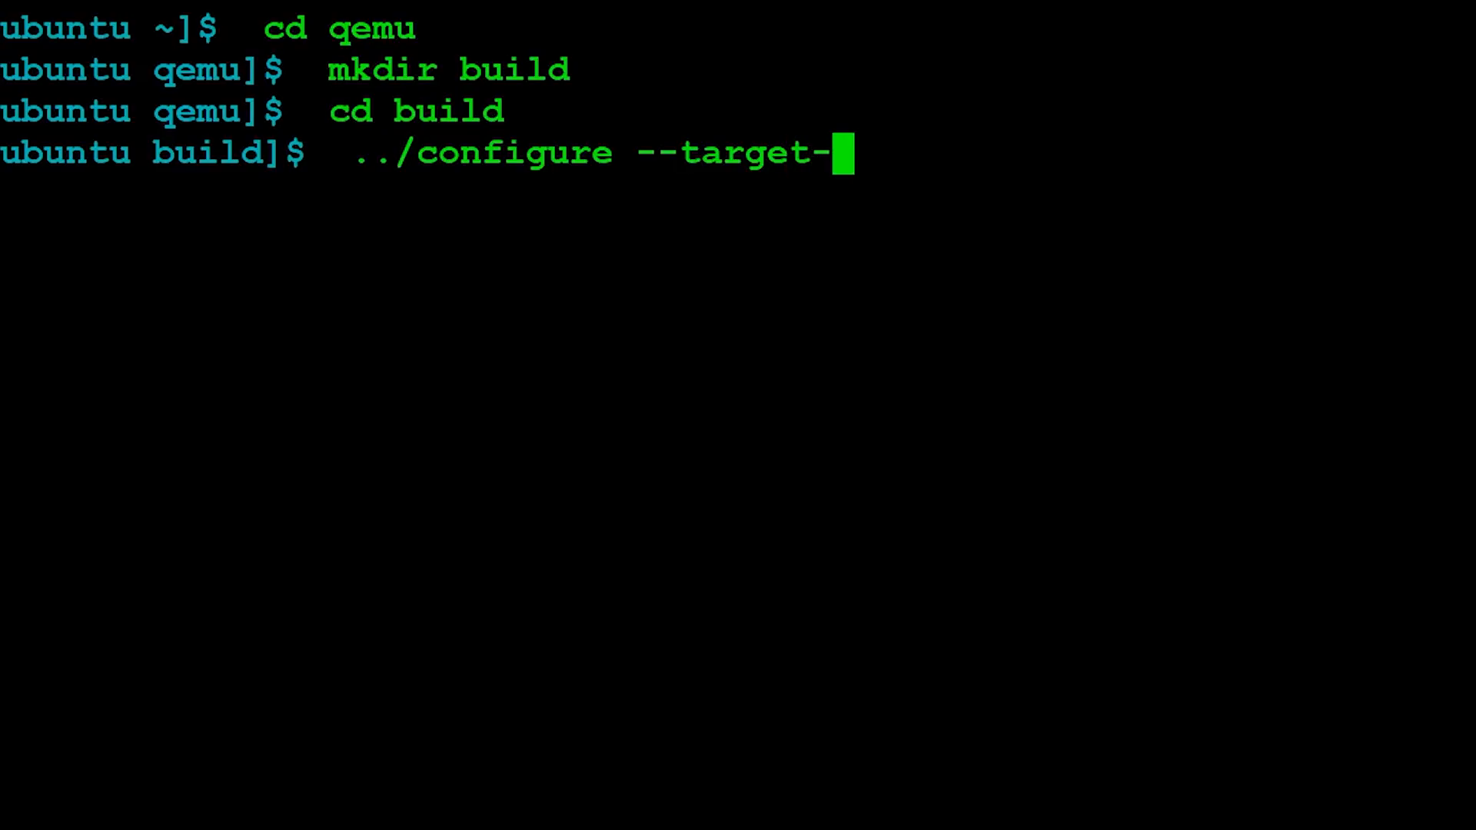
type("list=")
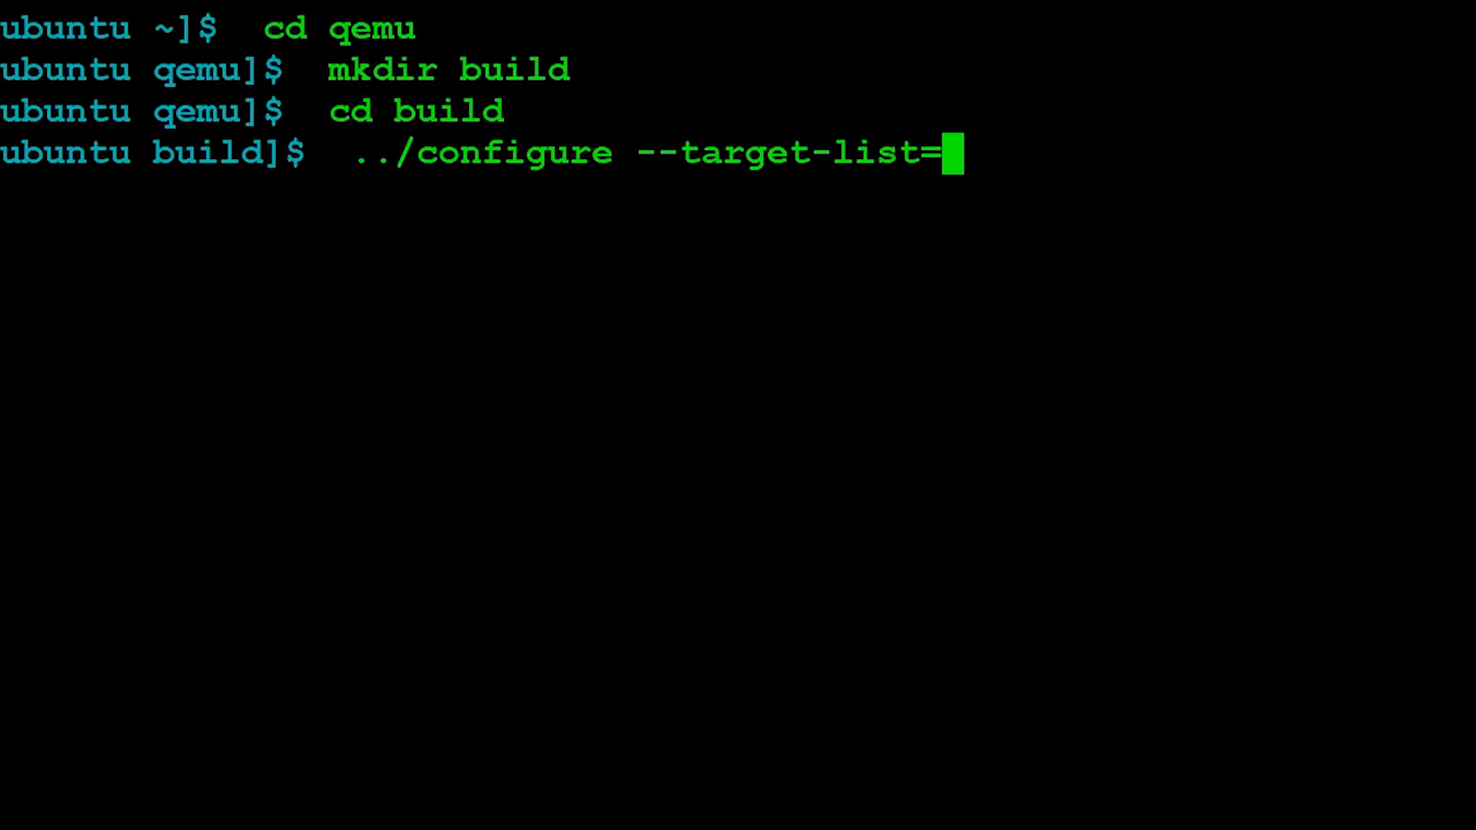
type("riscv")
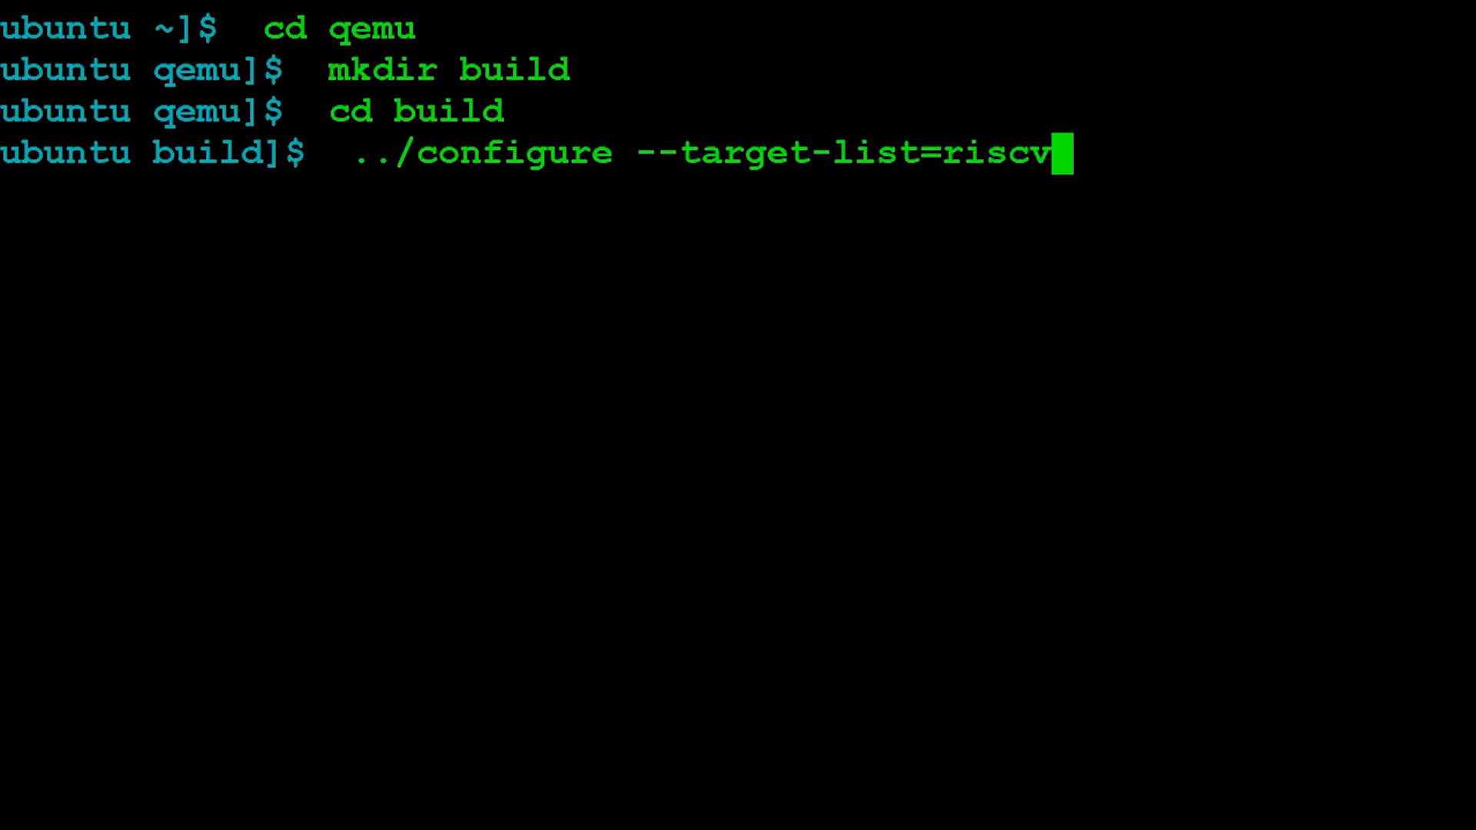
type("64-")
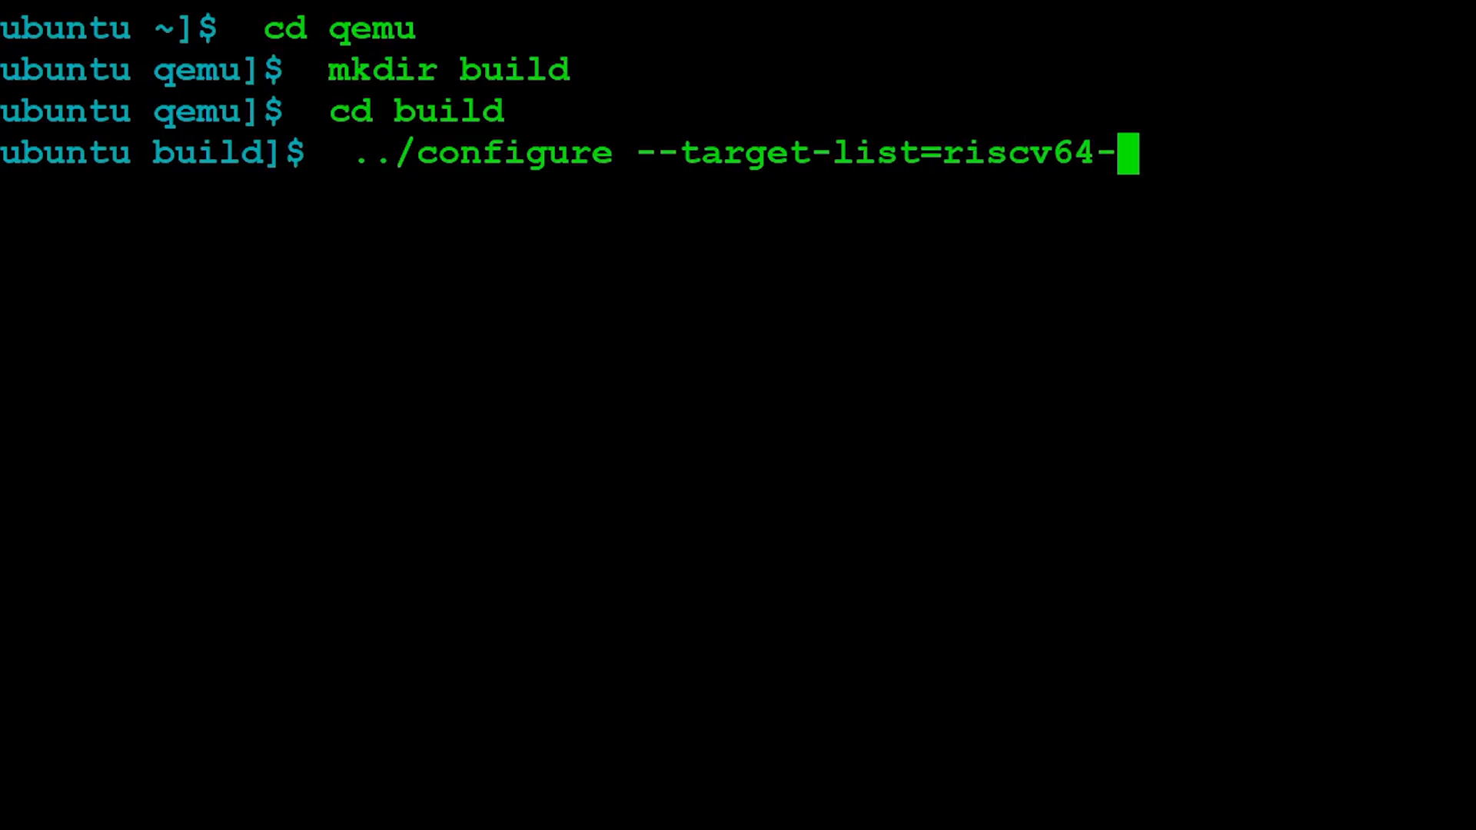
type("softmmu")
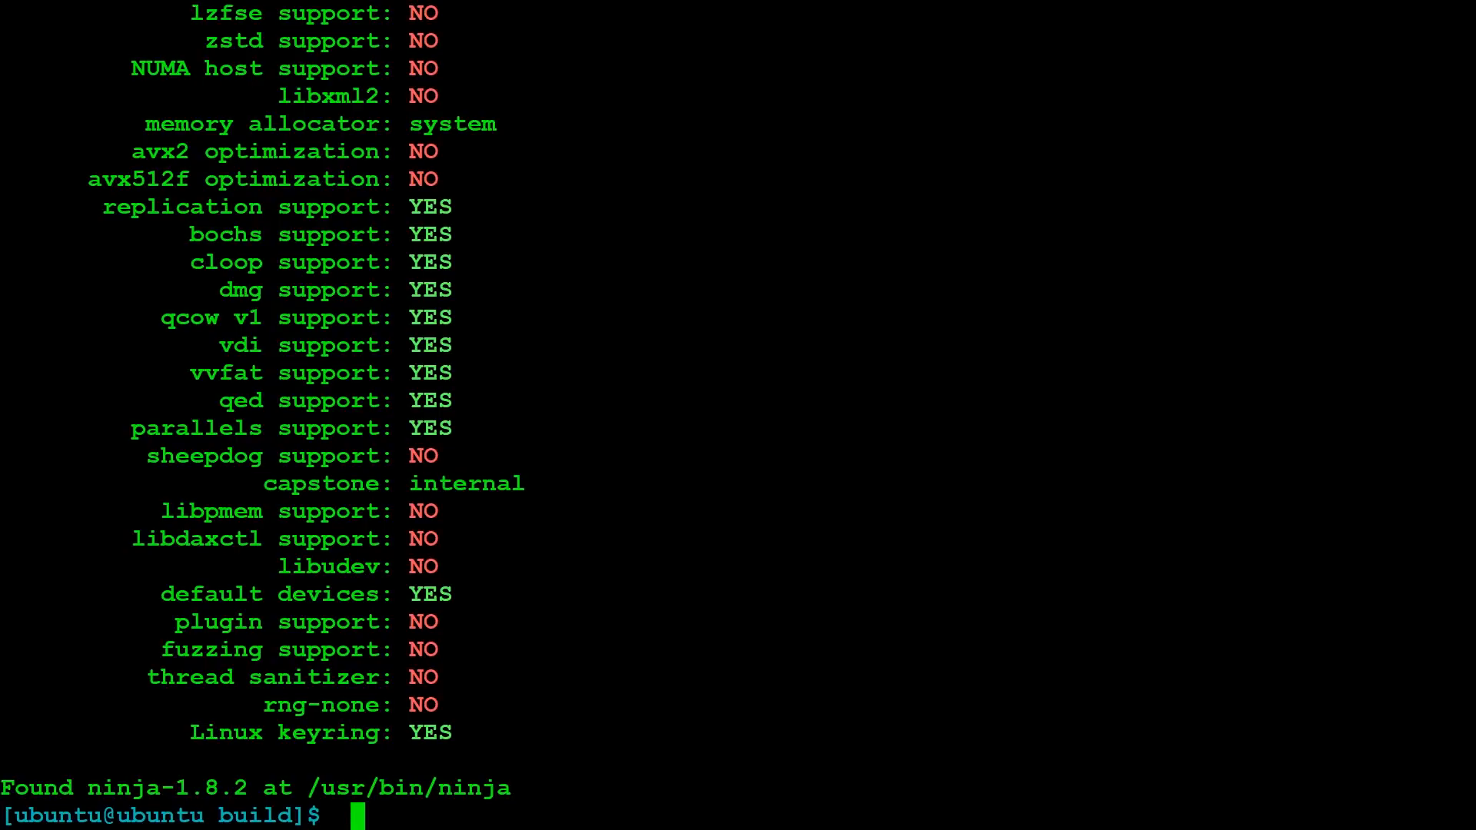
Step: Compile QEMU with make -j4
type("make -")
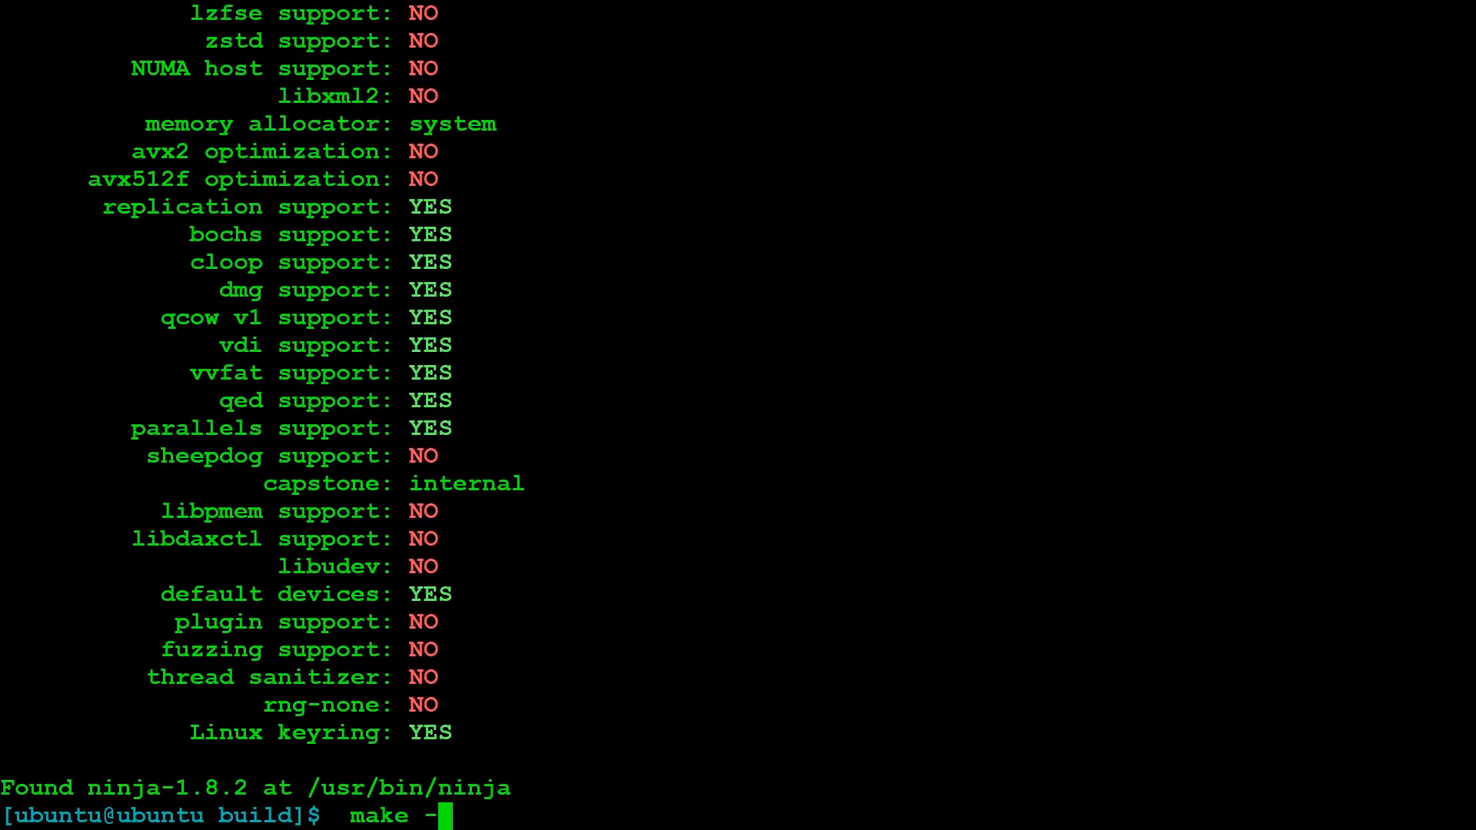
type("j4")
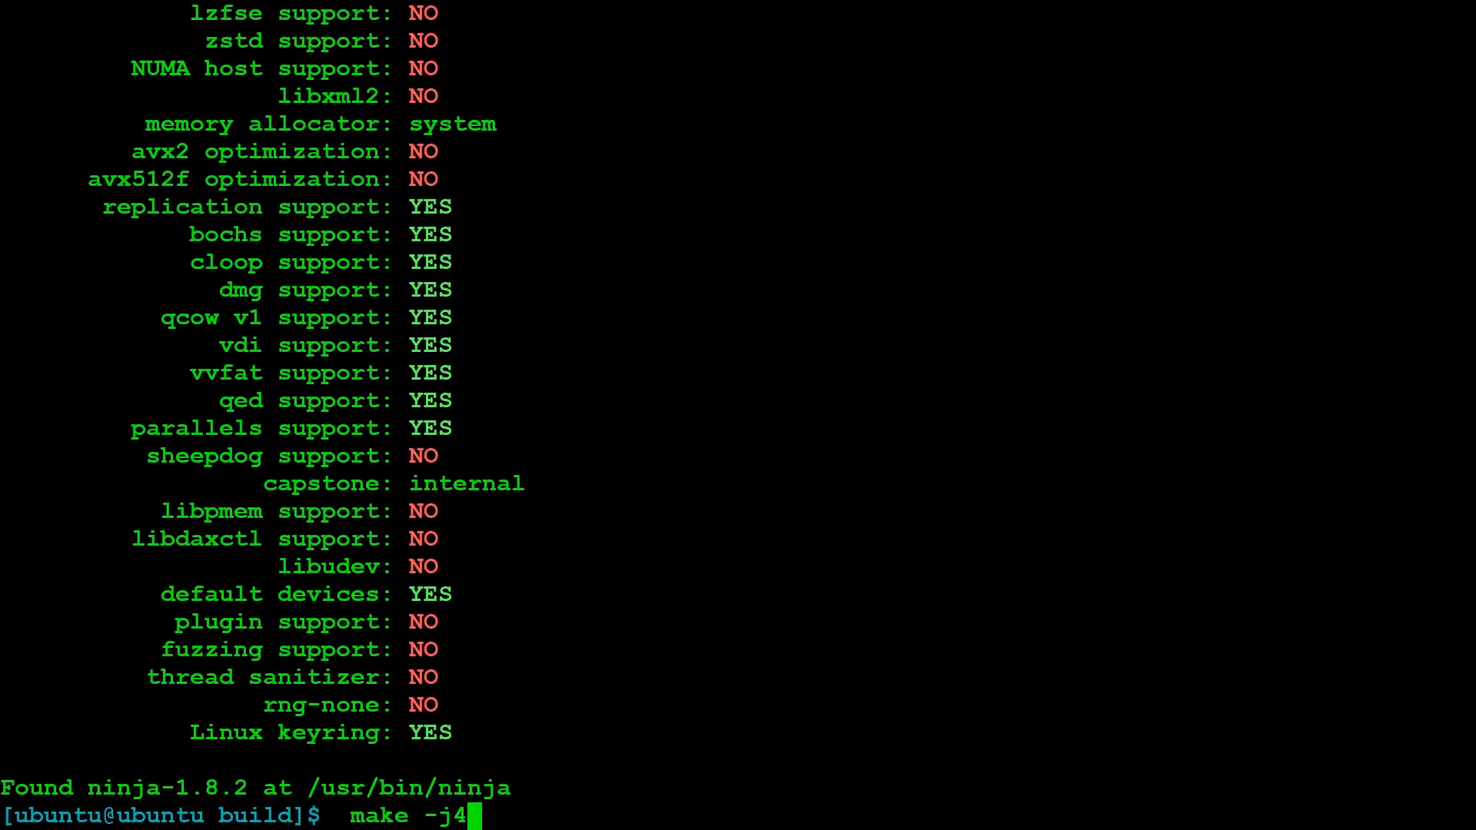
key("Return")
type("sudo")
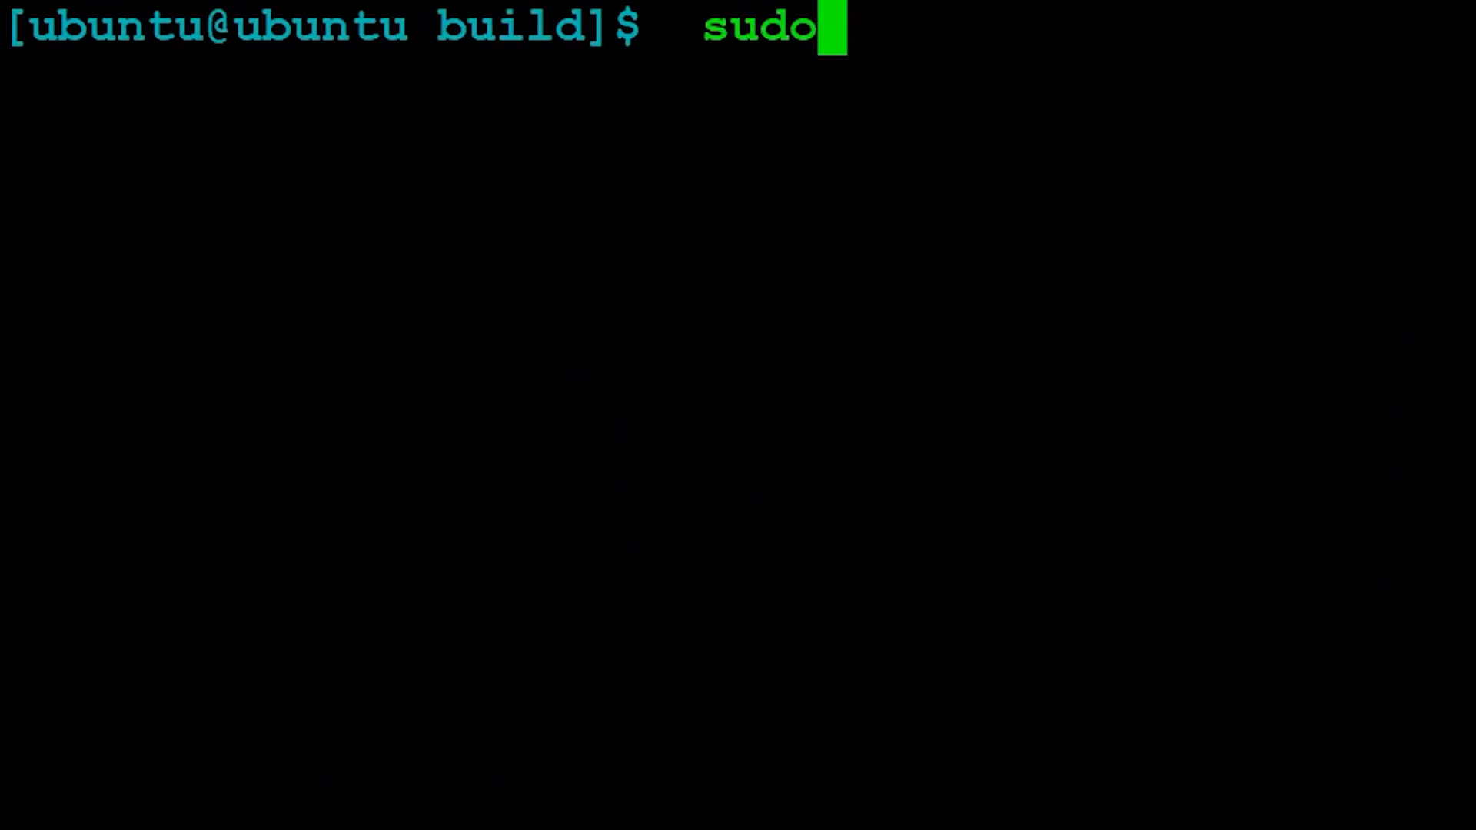
Step: Install QEMU with make install and run qemu-system-riscv64
type("ma")
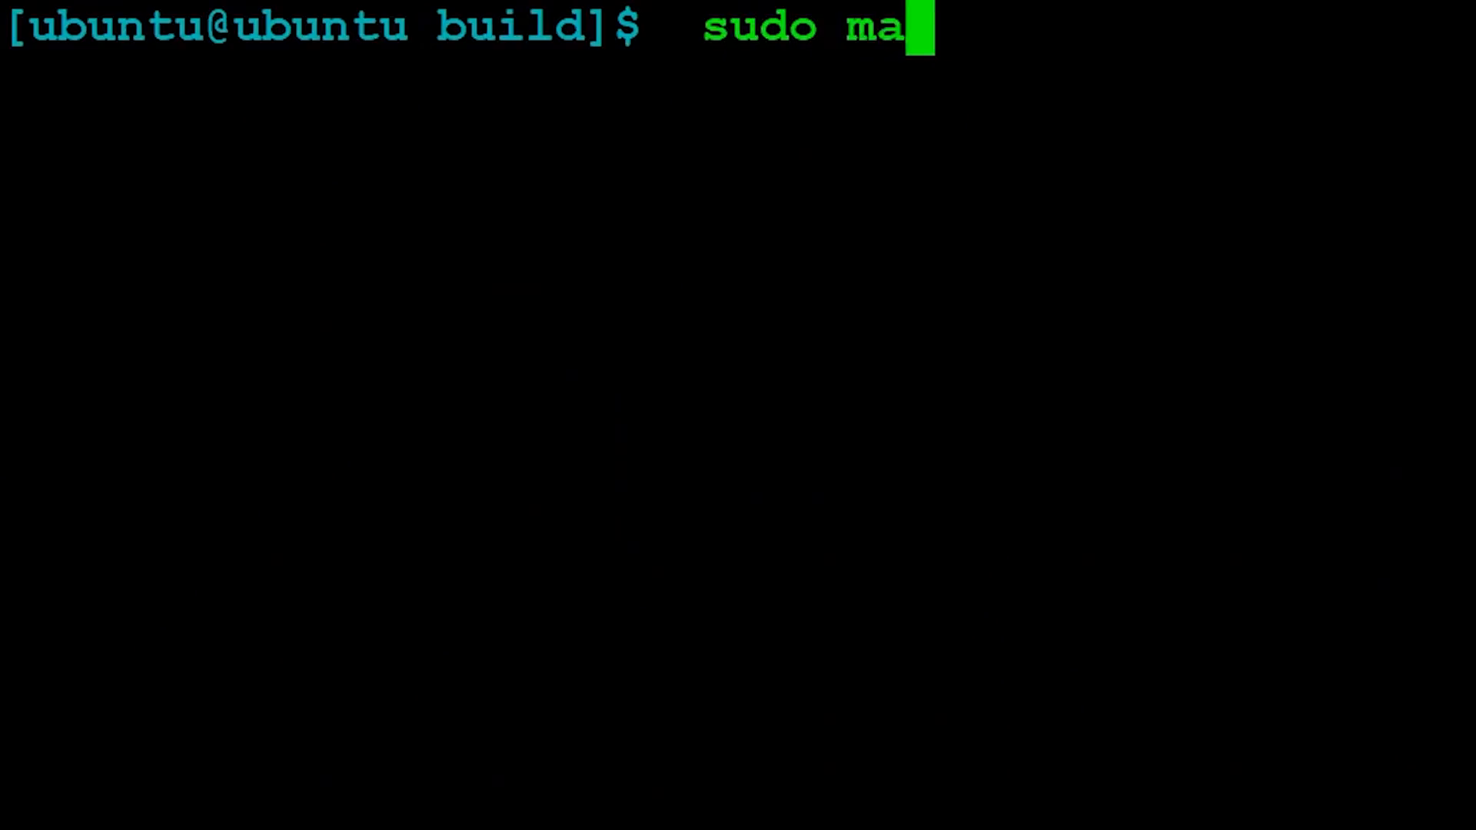
type("ke insta")
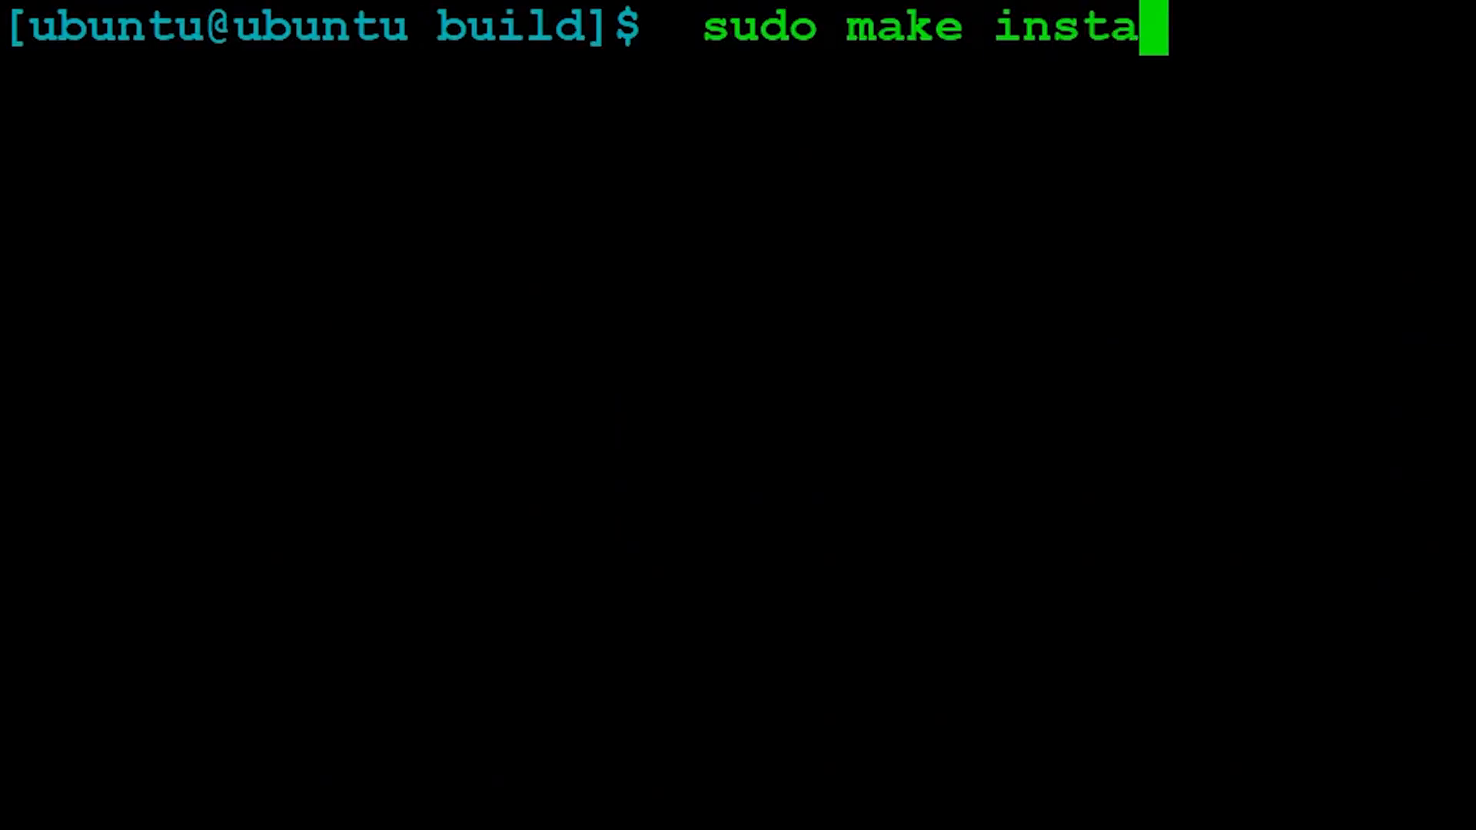
type("ll")
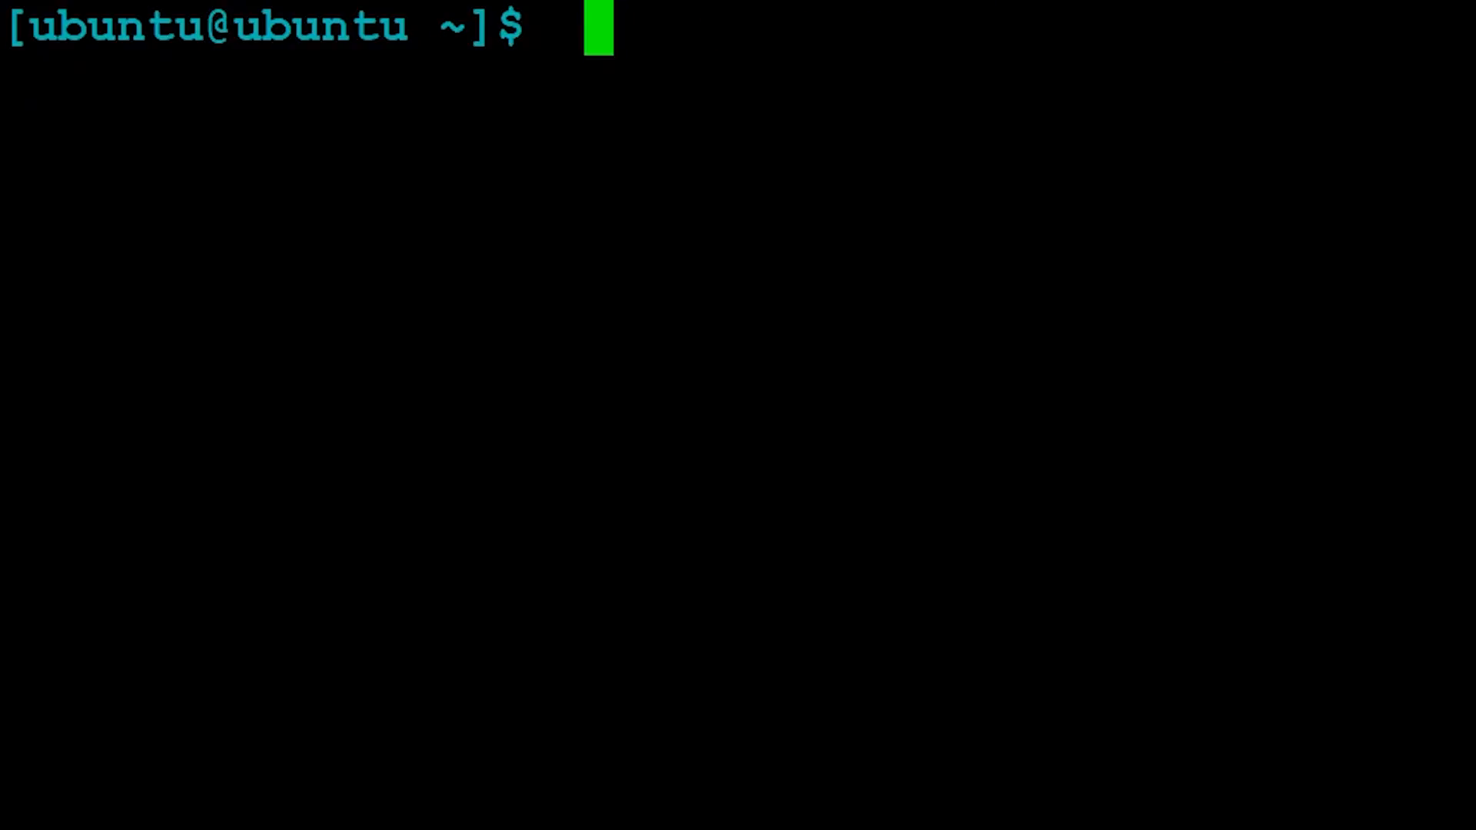
type("qemu-sy")
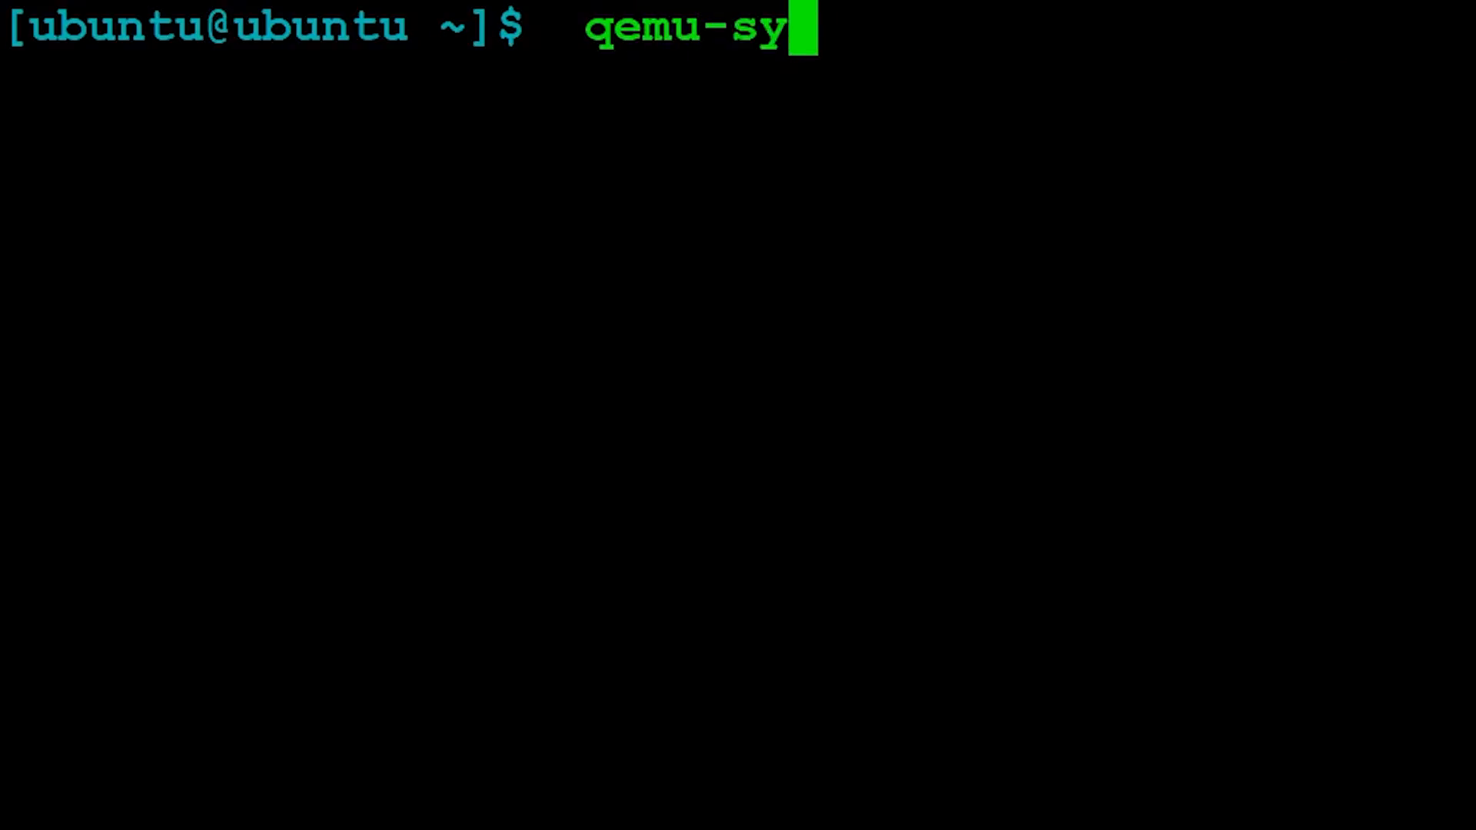
type("stem-riscv64")
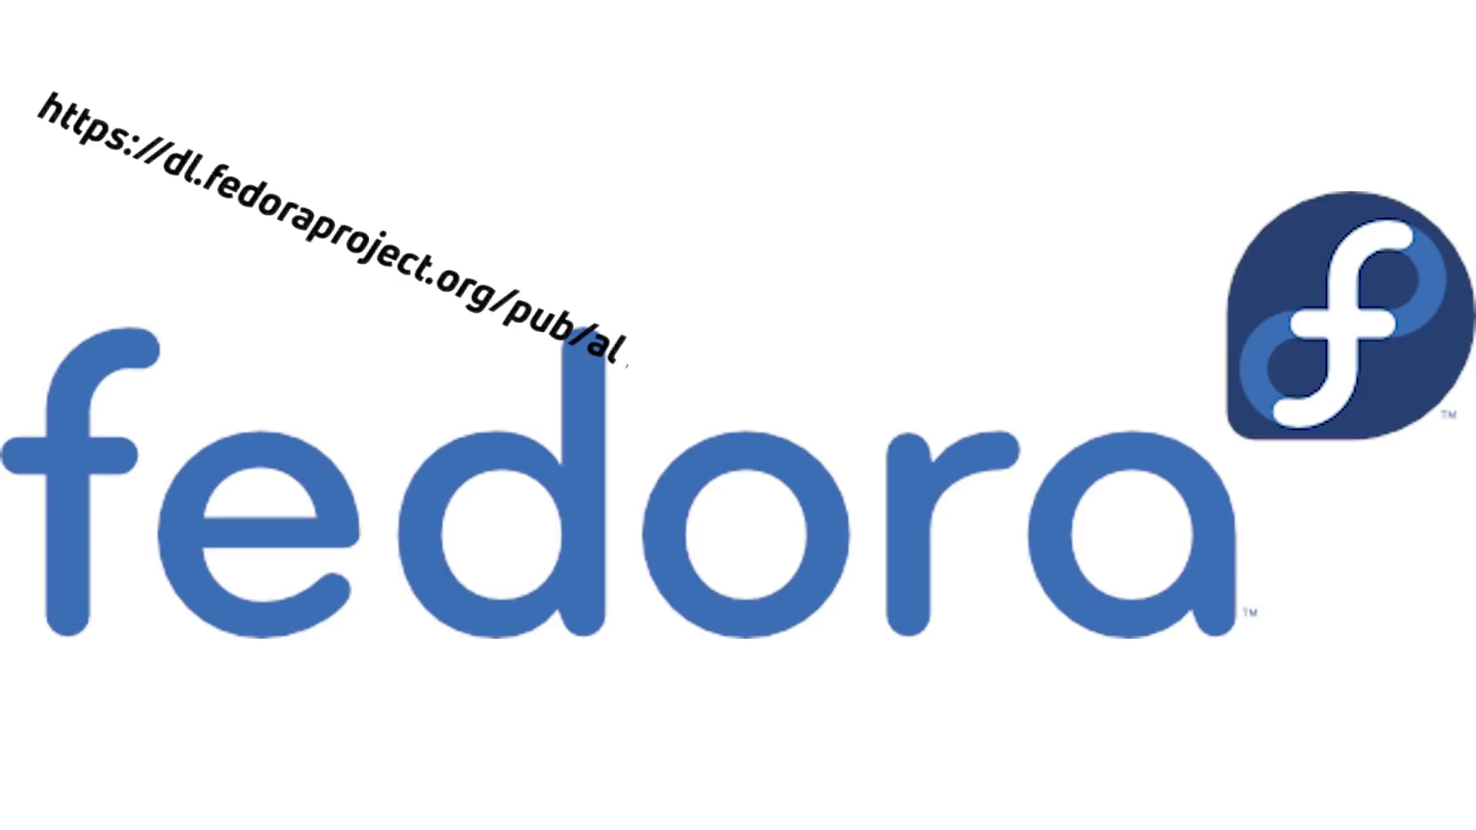
Step: Browse the risc-v repo-images listing for the Fedora-Minimal-Rawhide-20200108 firmware and sda.raw.xz
type("t/risc-v/repo/virt-builde")
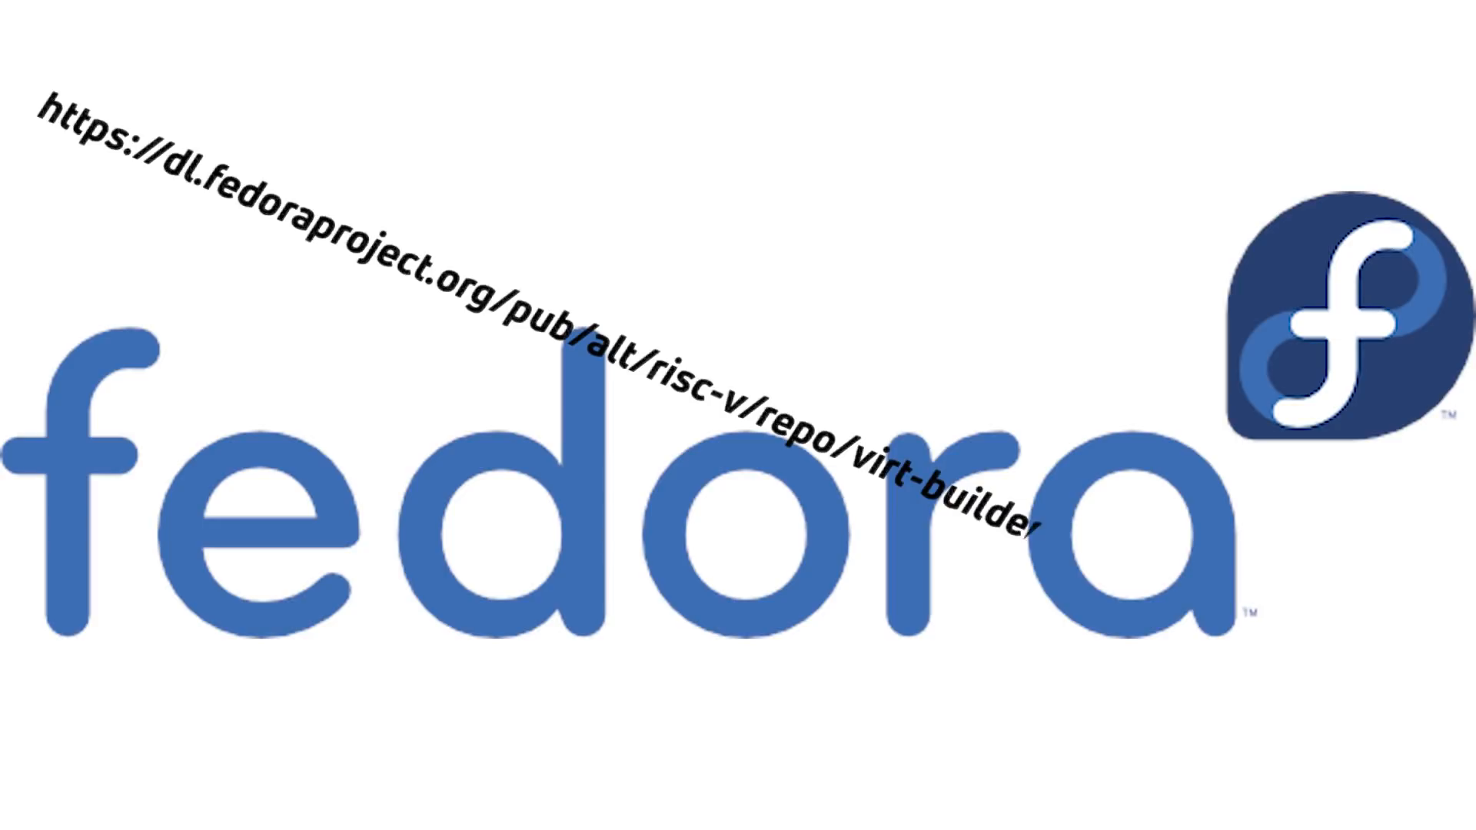
type("-images/i")
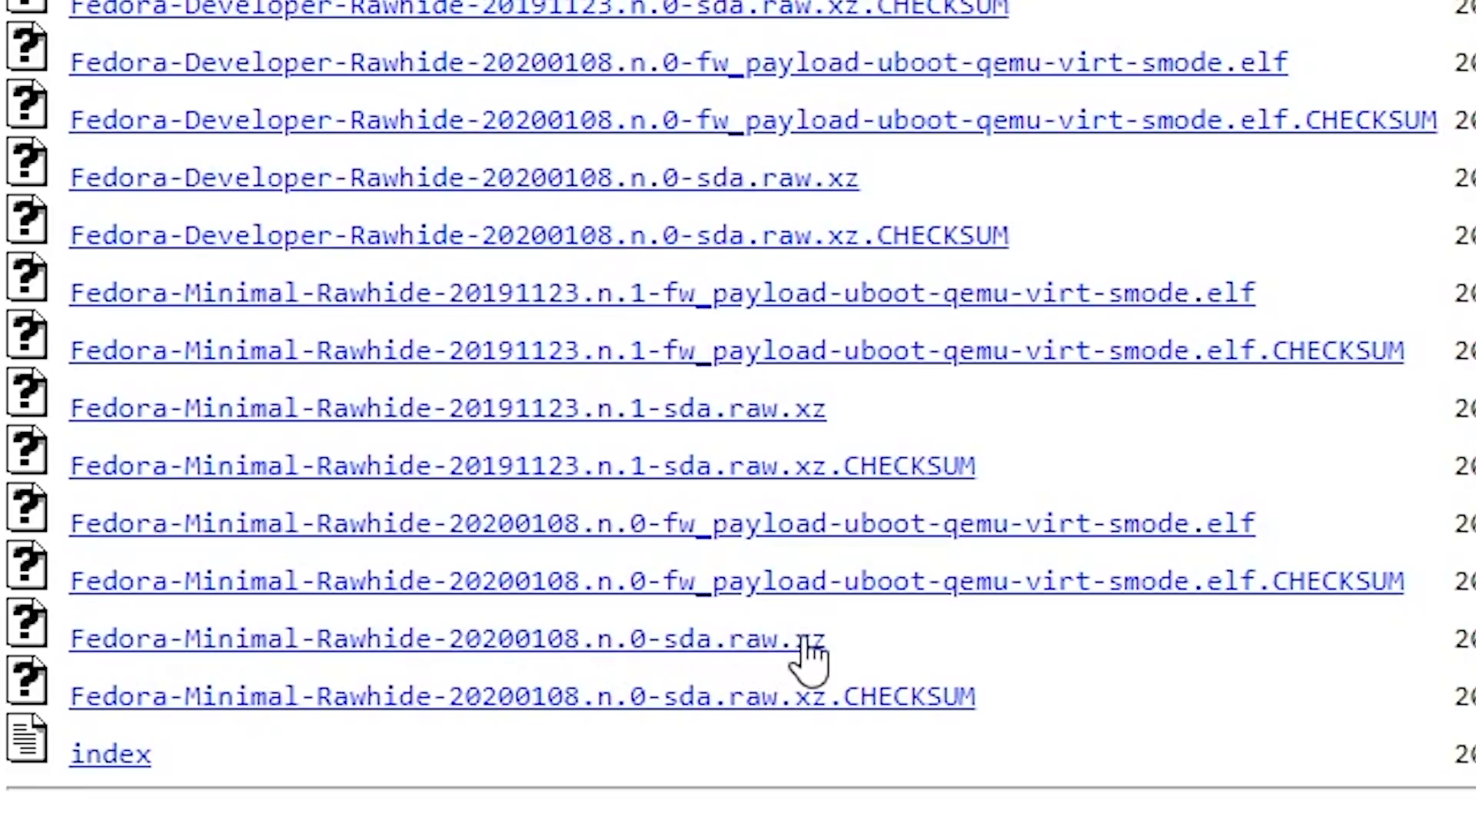
mouse_move(219, 535)
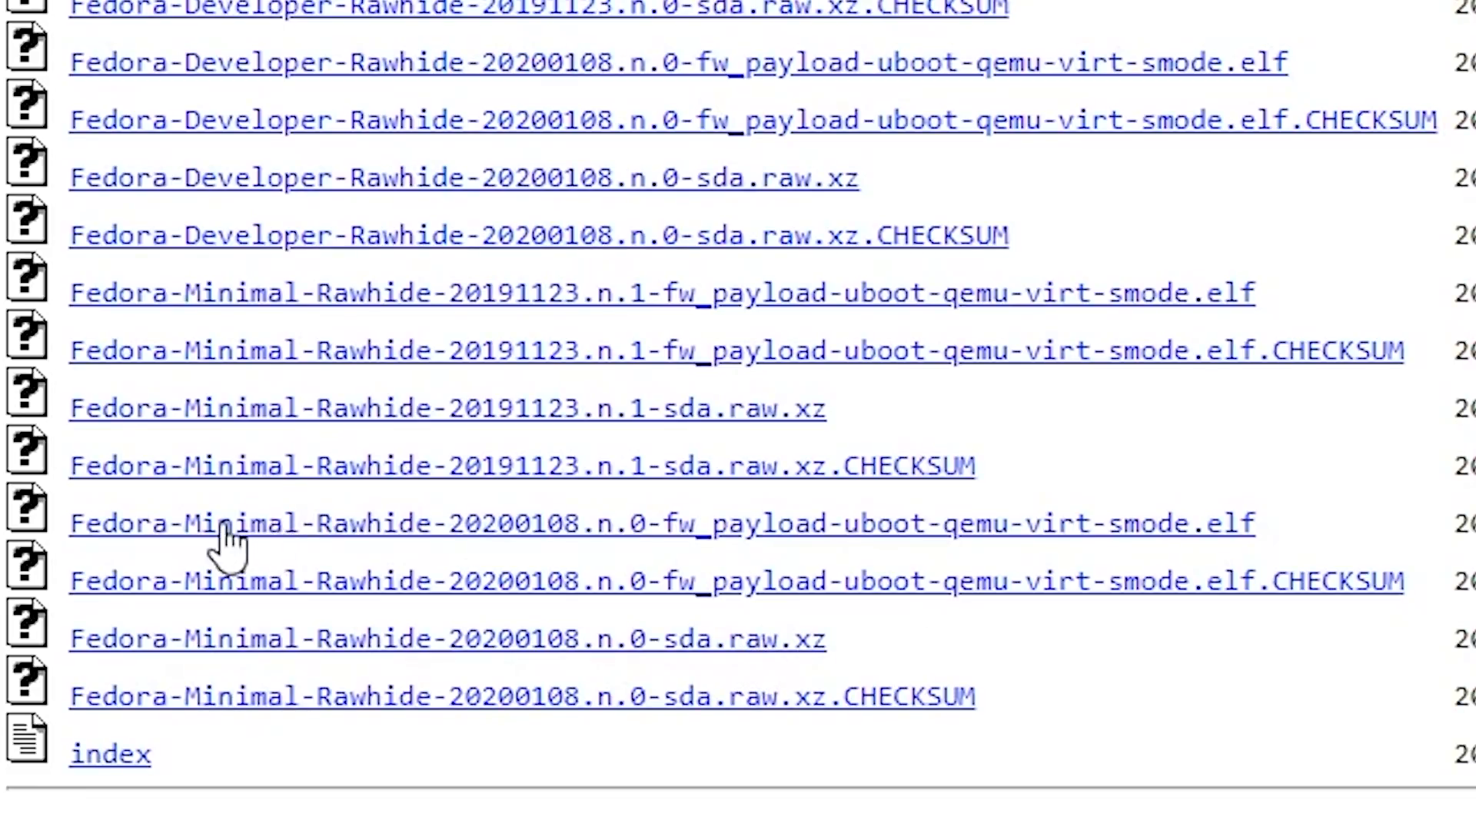
mouse_move(968, 564)
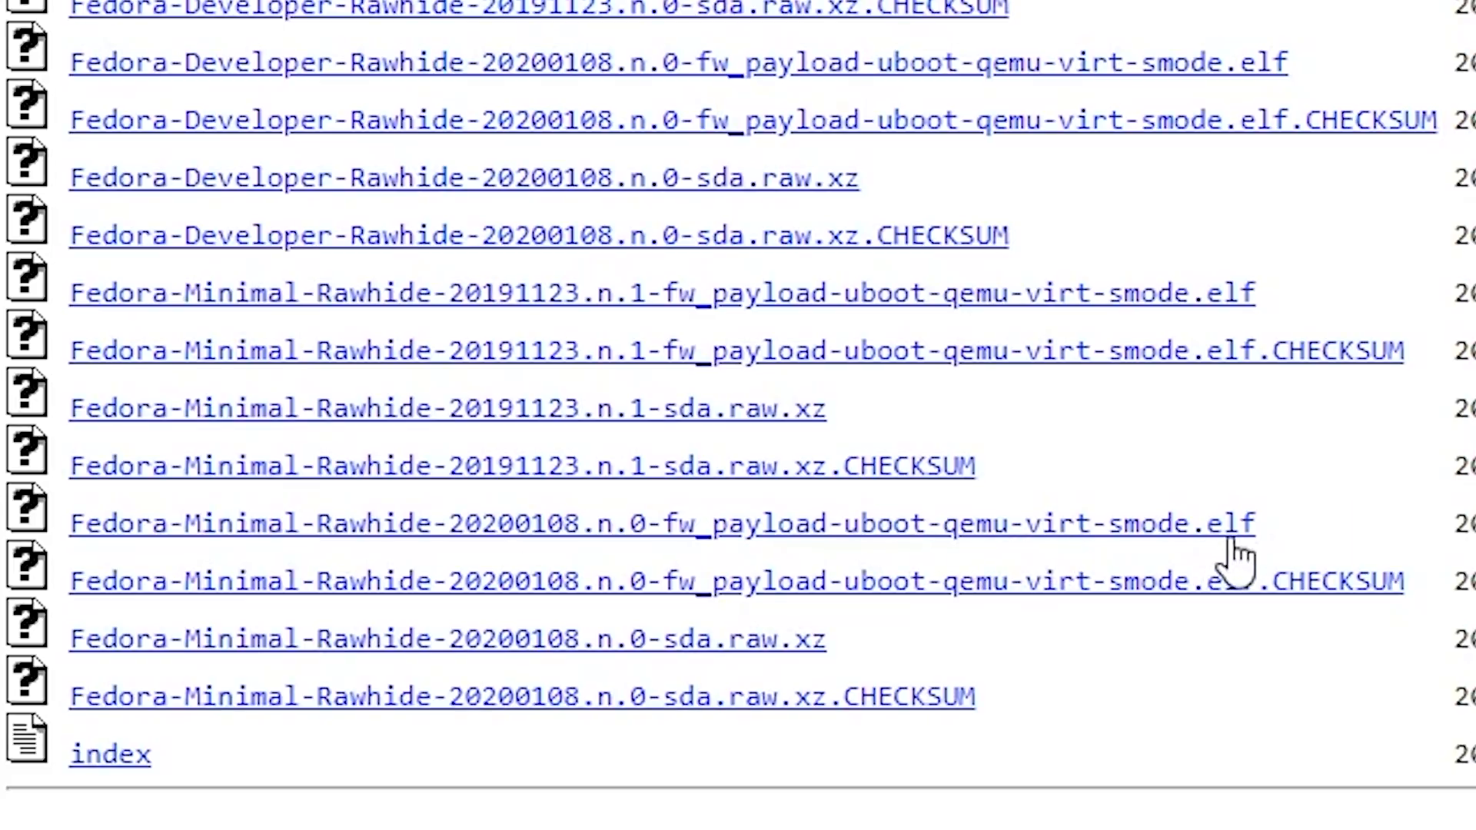
mouse_move(721, 619)
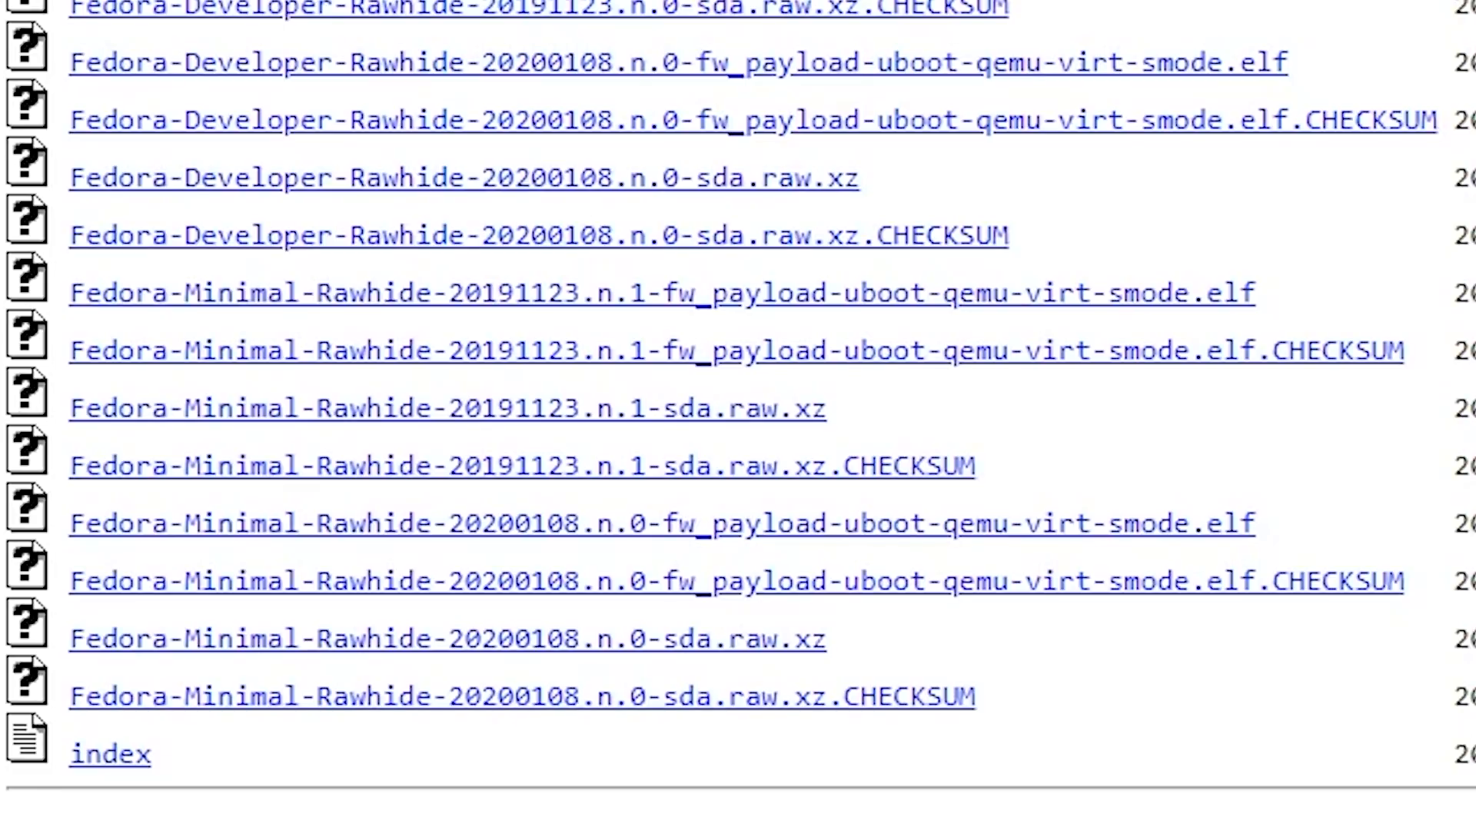
type("cd Fed")
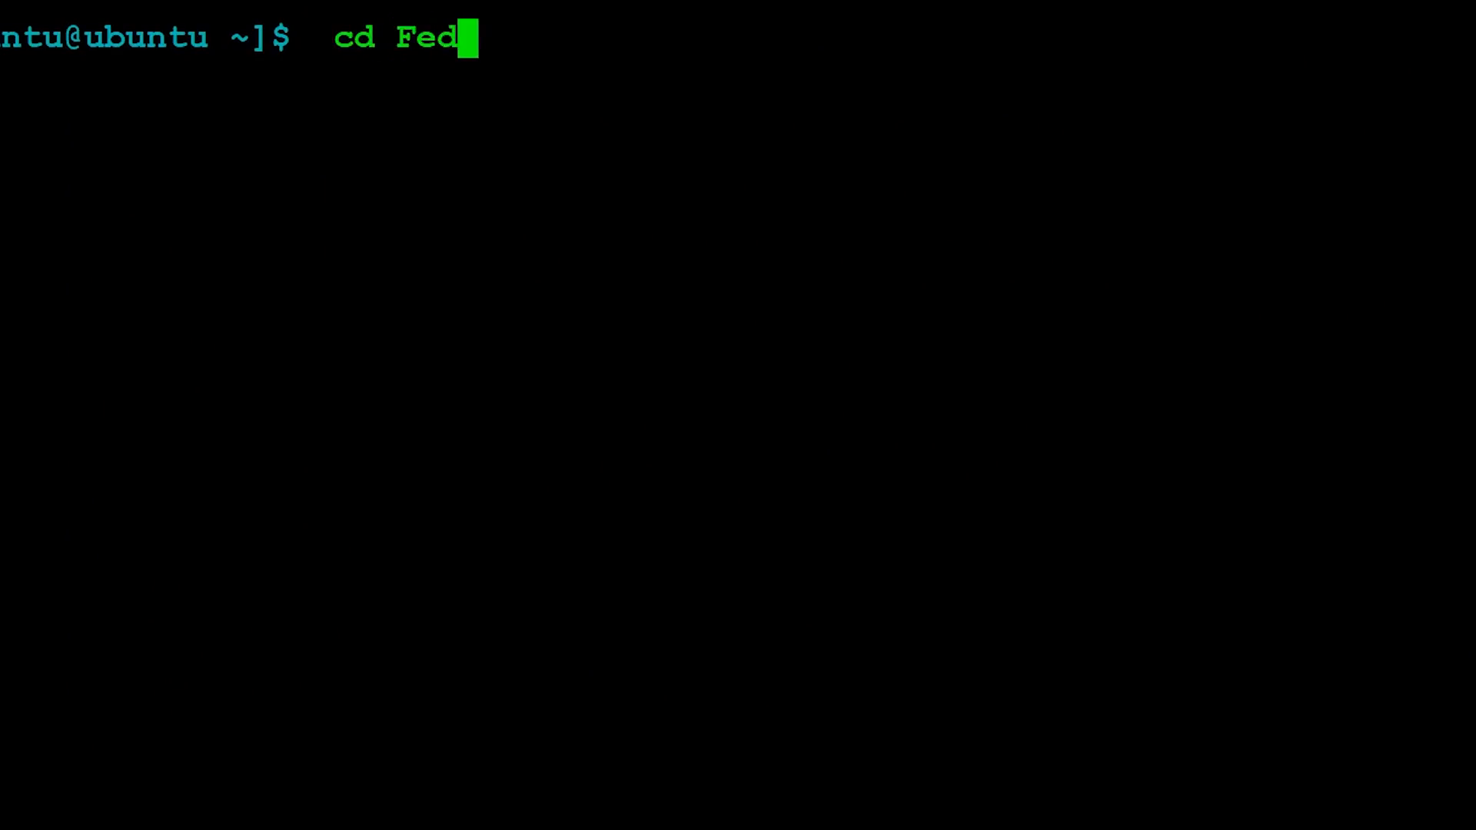
Step: Enter Fedora-riscv, select the sda.raw image name and type unxz
key("Enter")
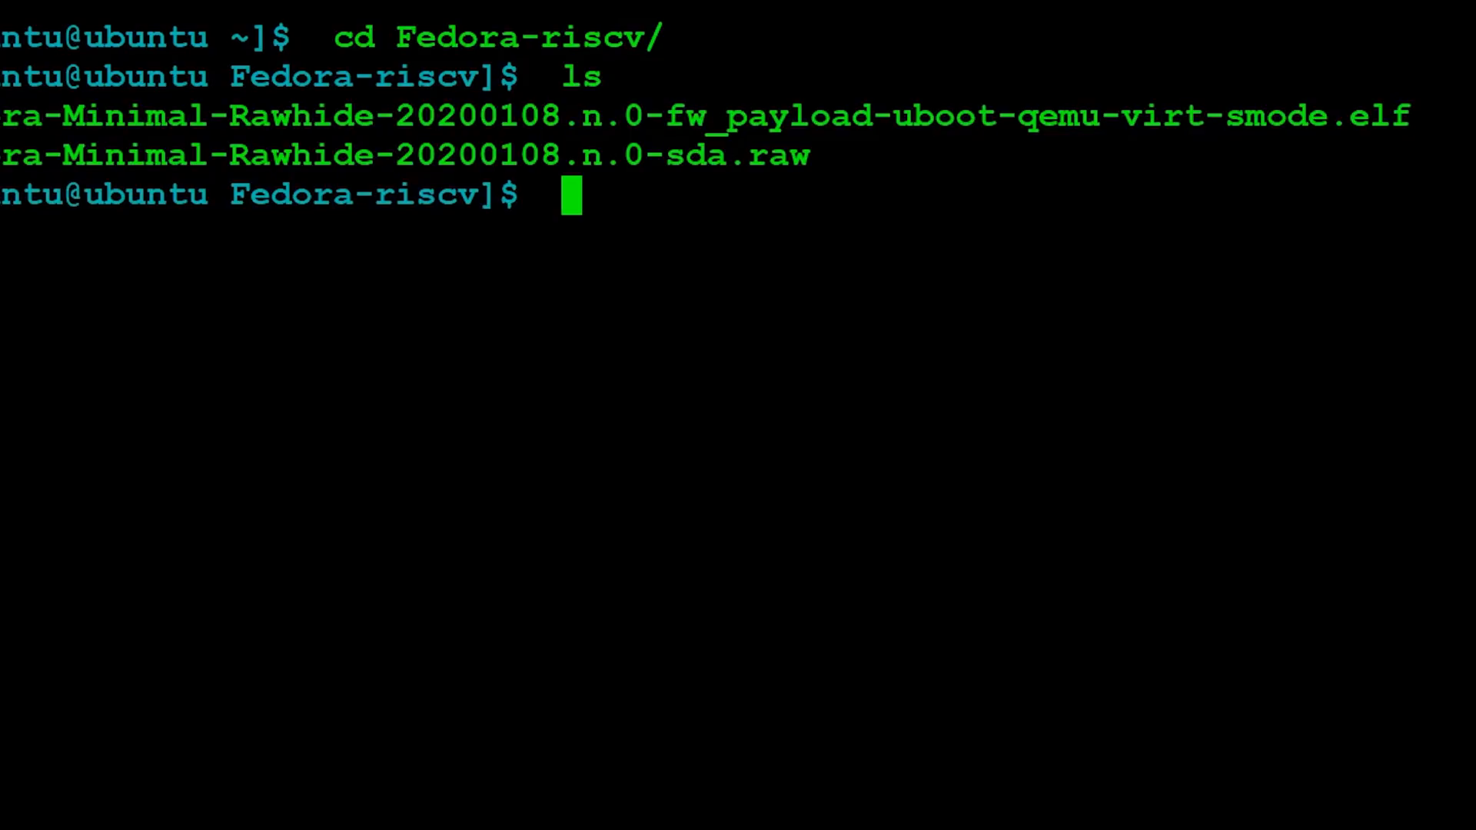
left_click_drag(0, 155, 828, 154)
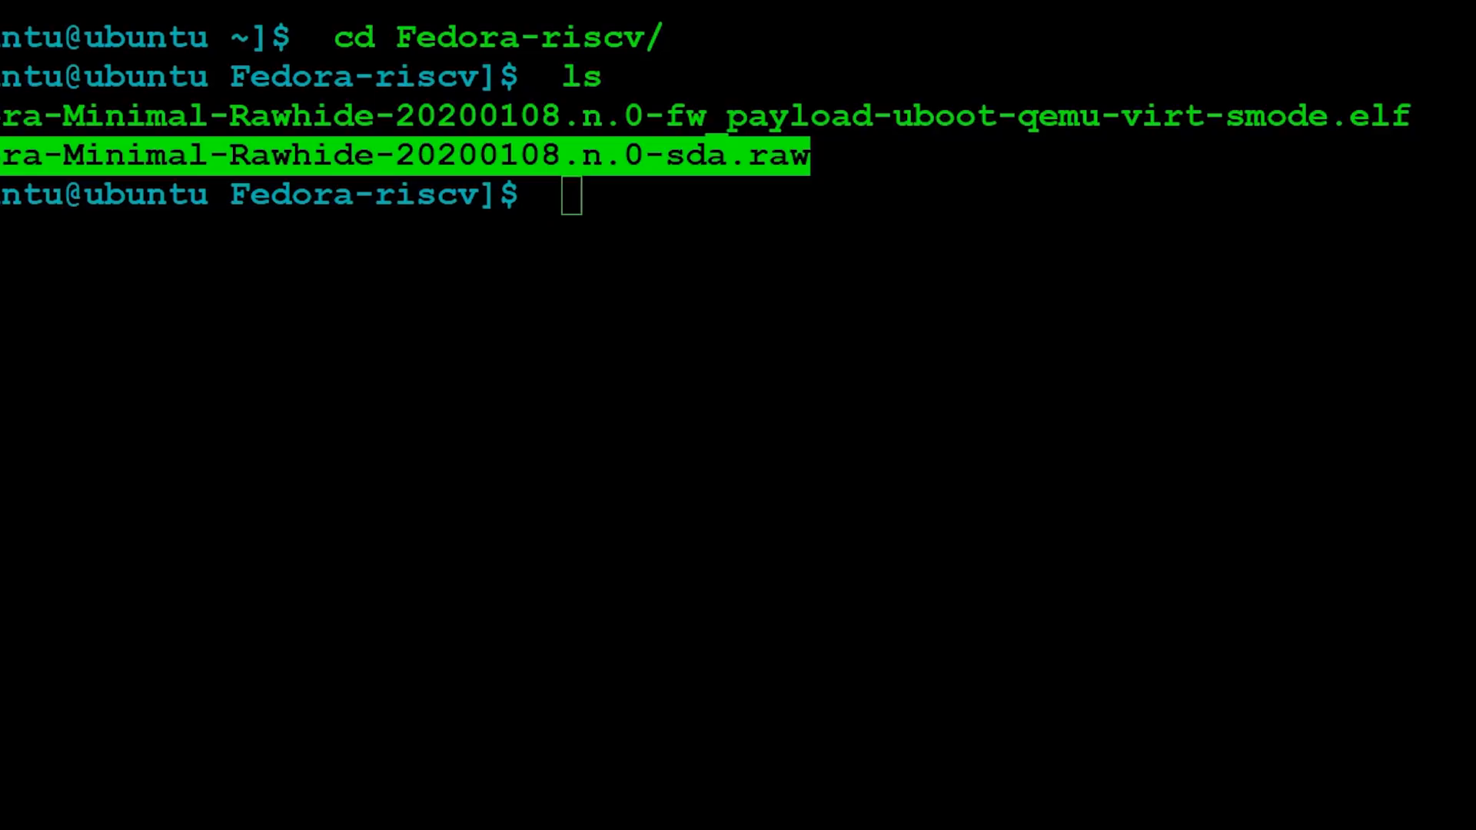
type("un")
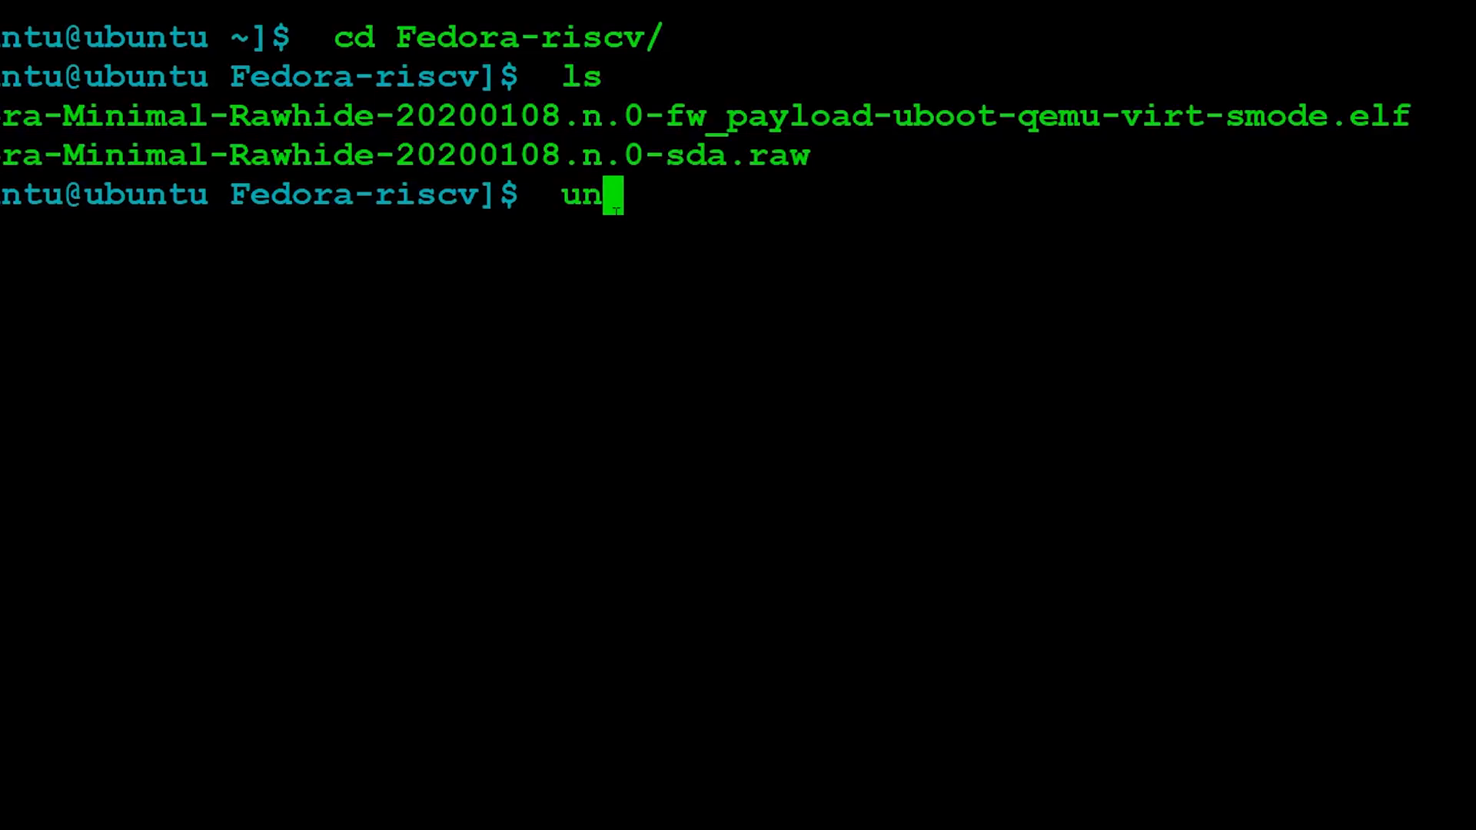
type("xz")
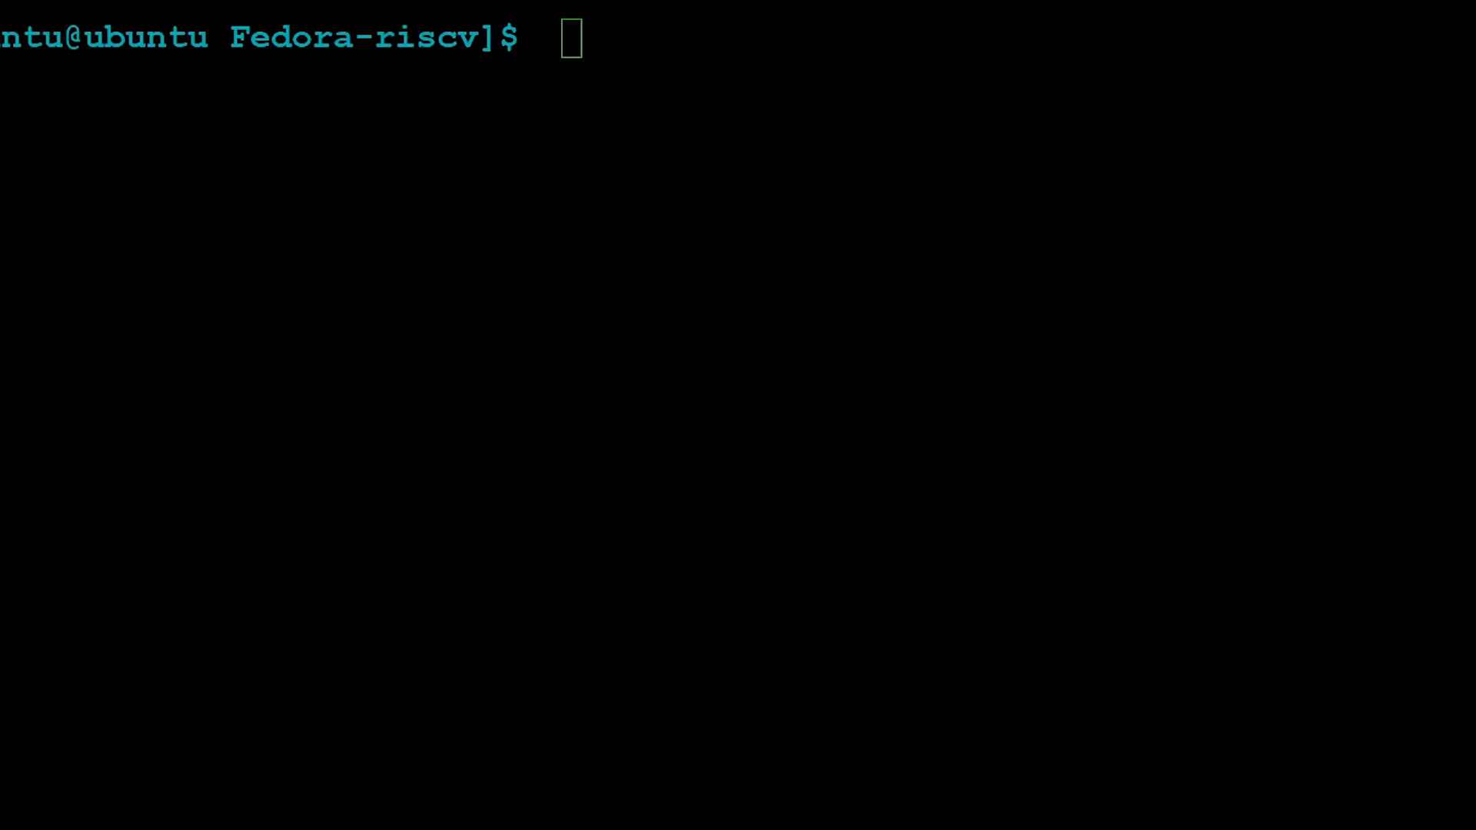
Step: Boot the Fedora disk image with qemu-system-riscv64 using virt machine, 2 CPUs and 2047M
type("qemu-system-riscv64 \\")
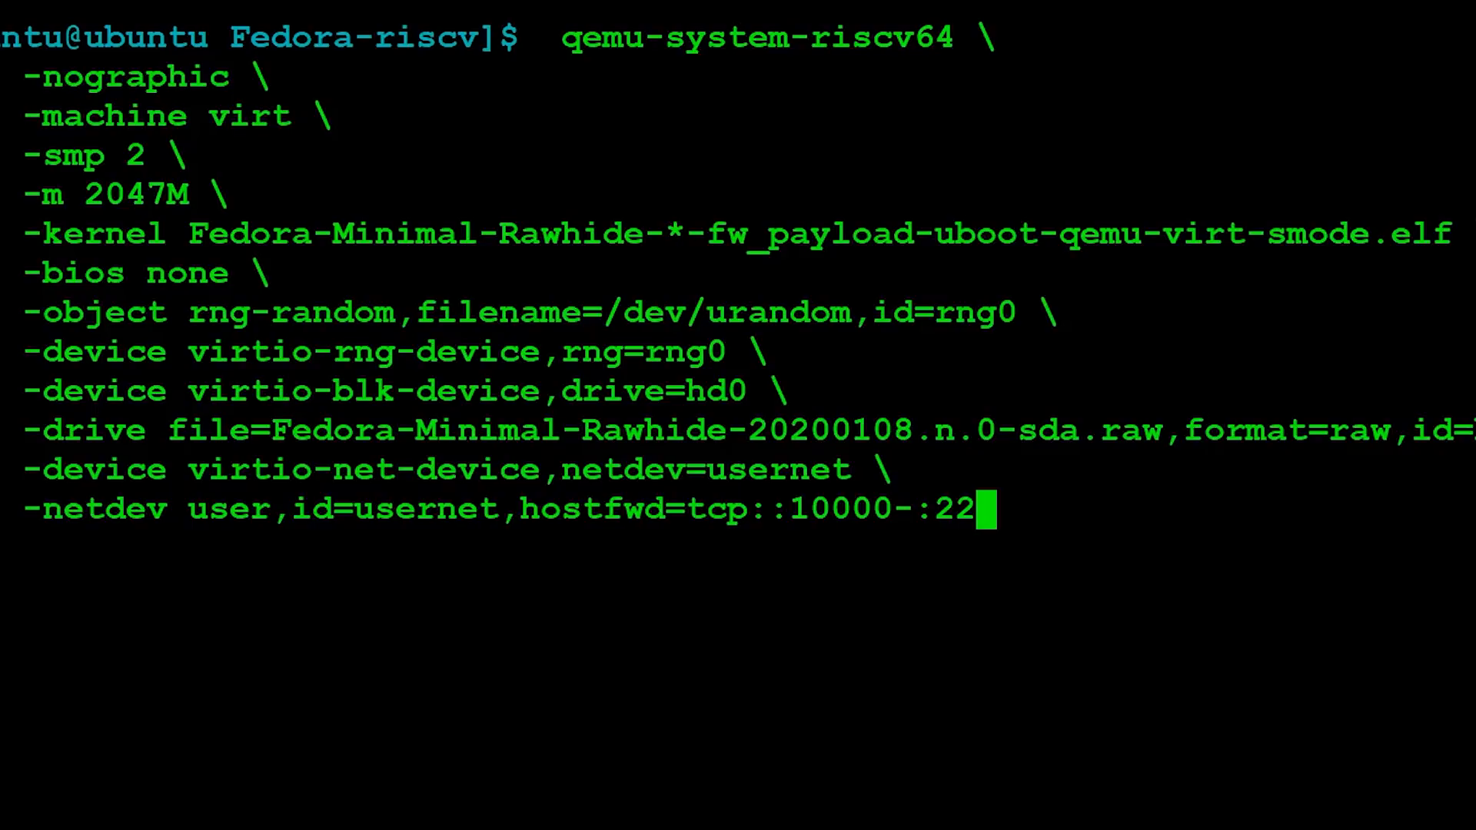
double_click(673, 42)
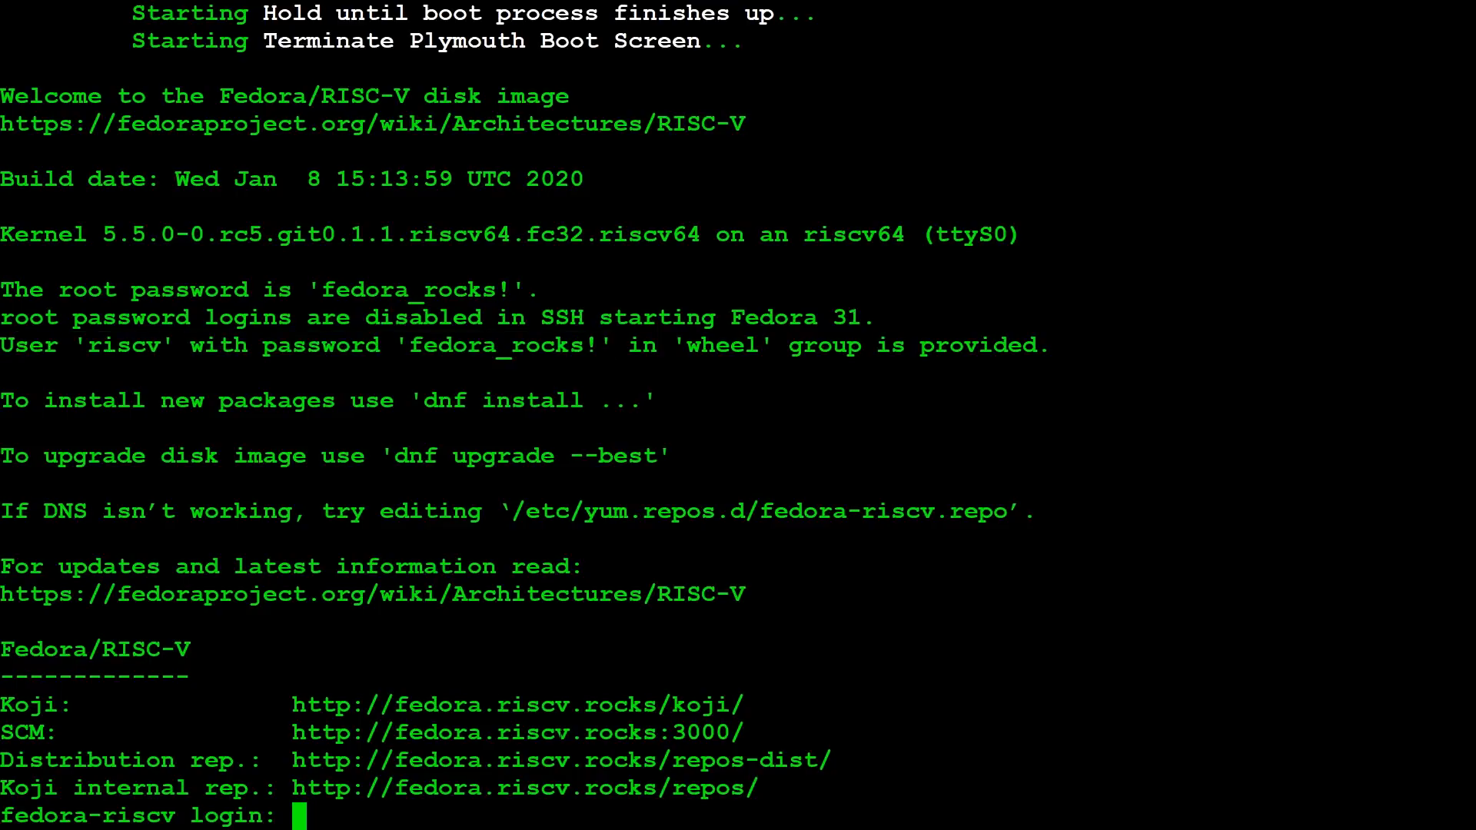
Step: Log in as riscv, list the home folder's src directory, and run top
type("riscv")
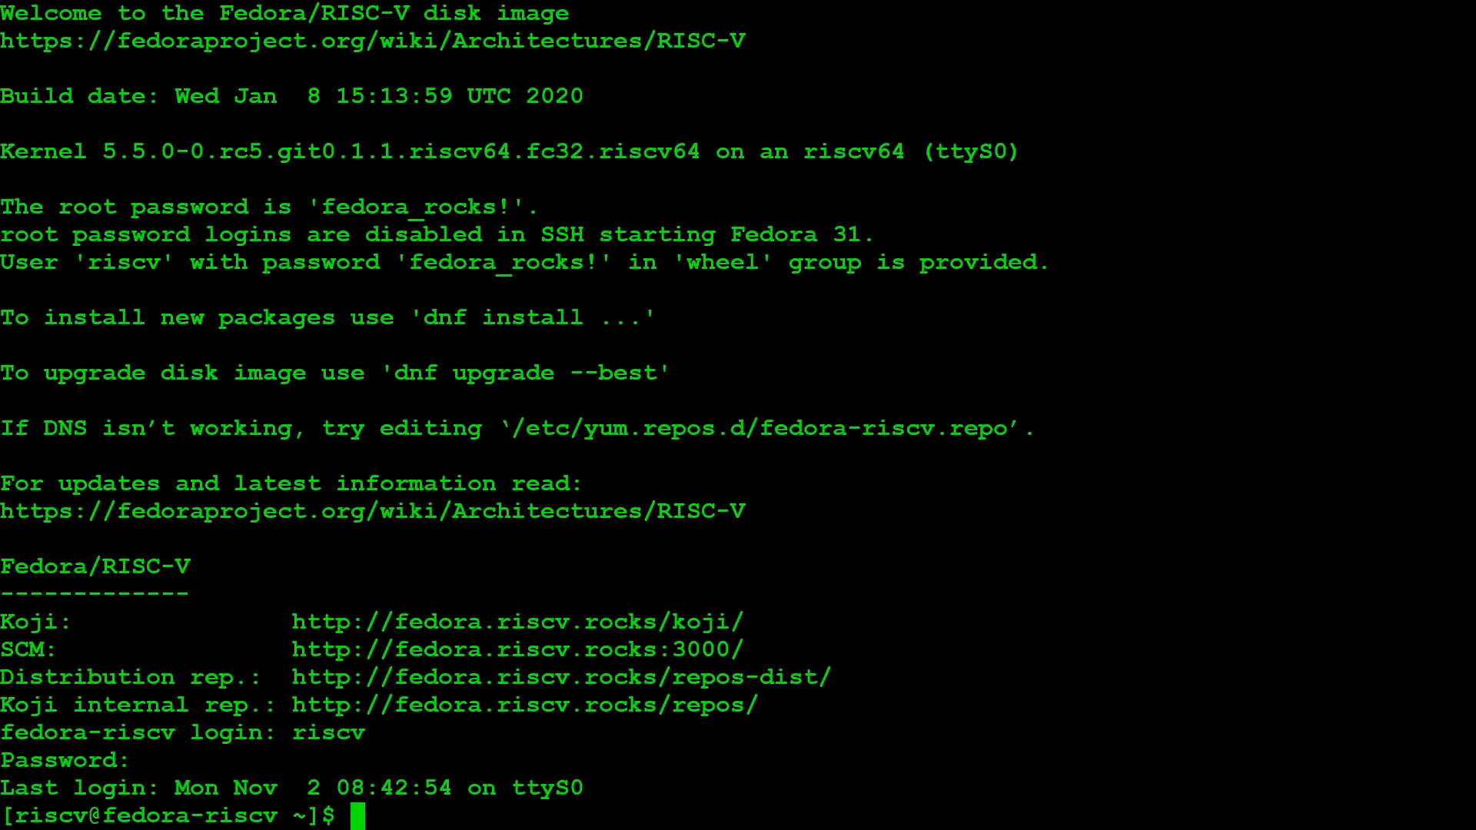
type("ls")
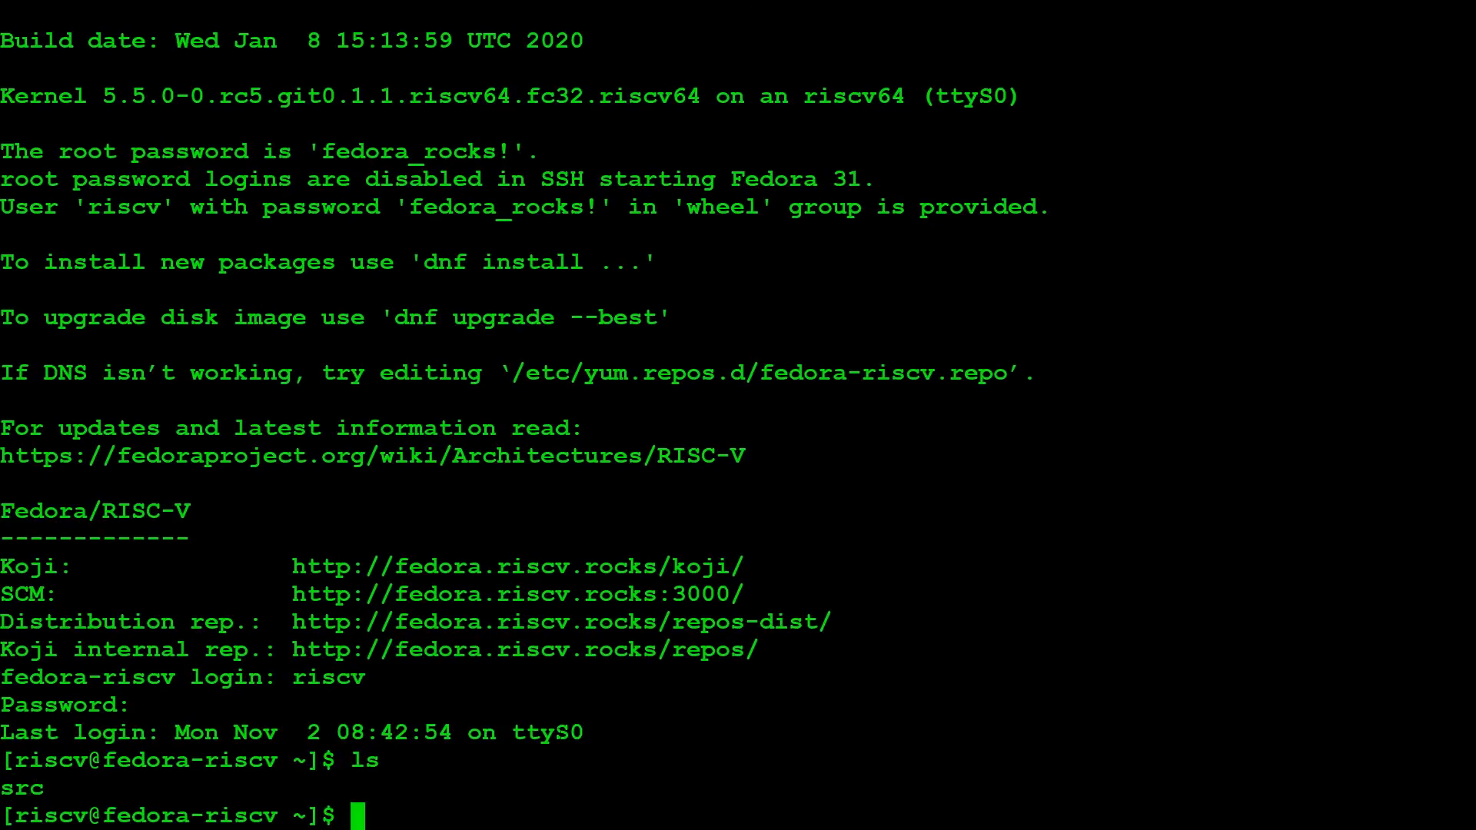
type("top")
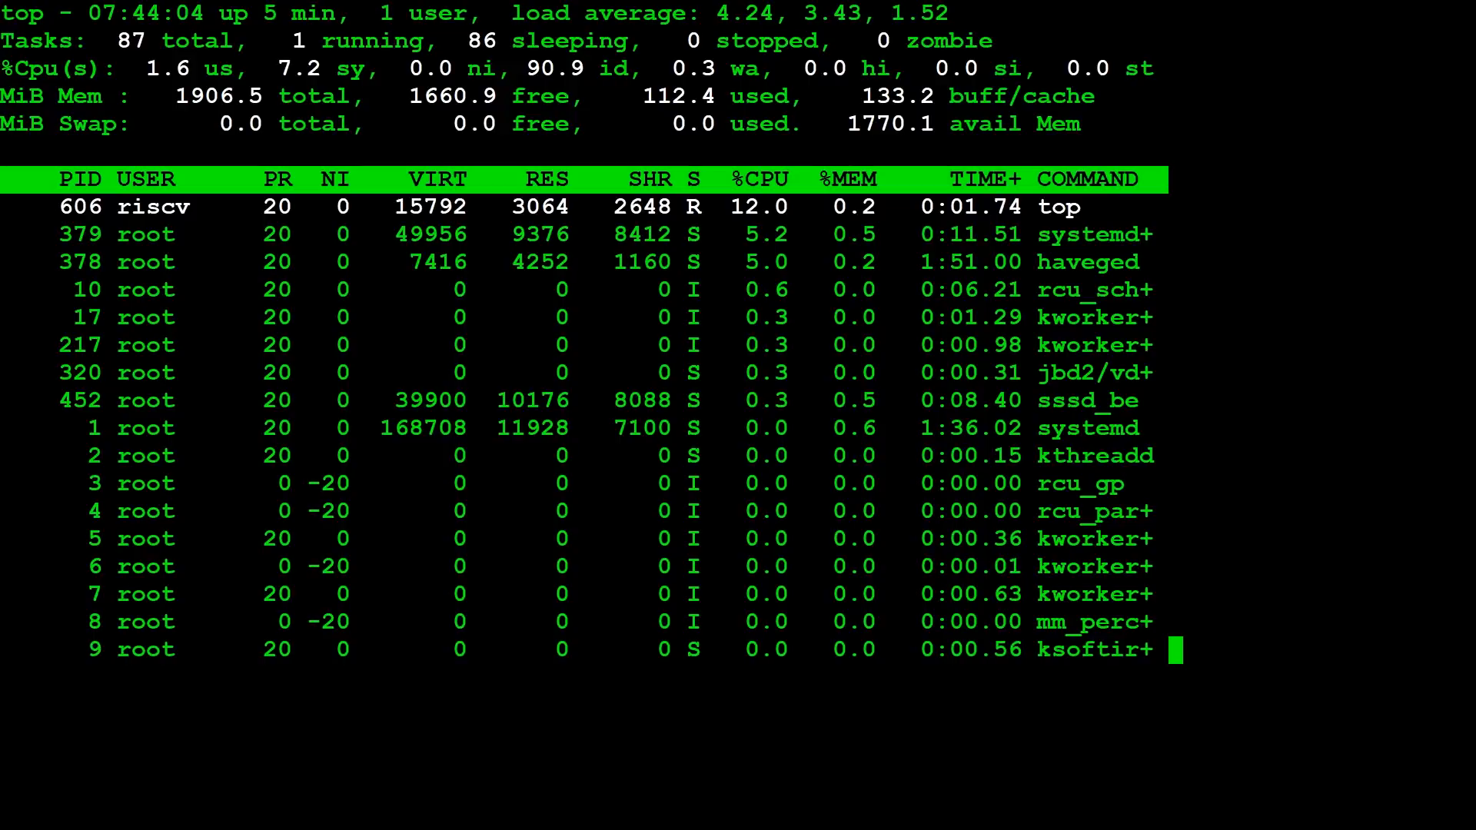
Step: Quit top, view /proc/cpuinfo and /etc/os-release, then dnf install gcc, htop, nano, git, file
key("q")
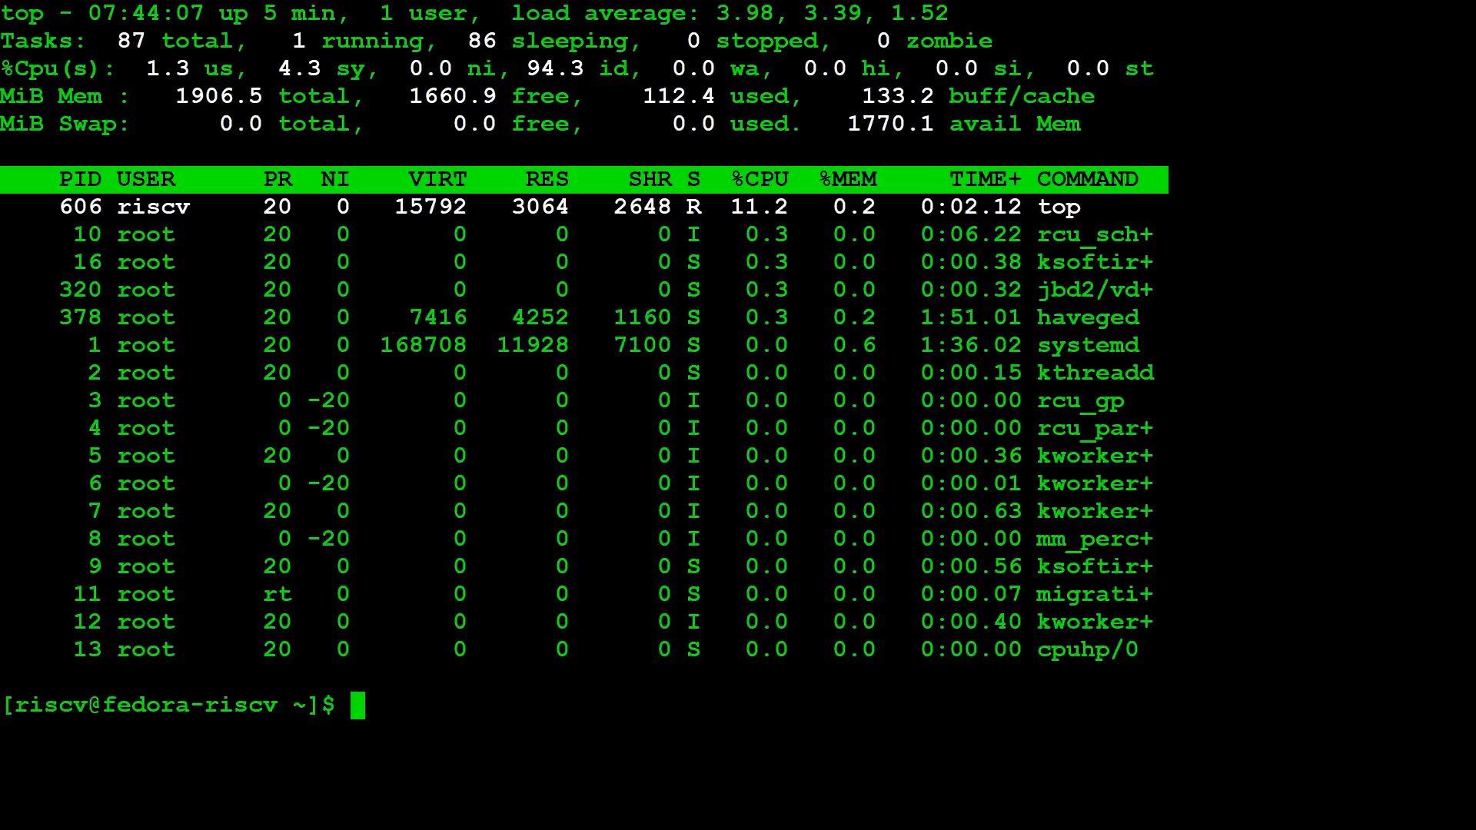
type("cat /proc/cpuinfo")
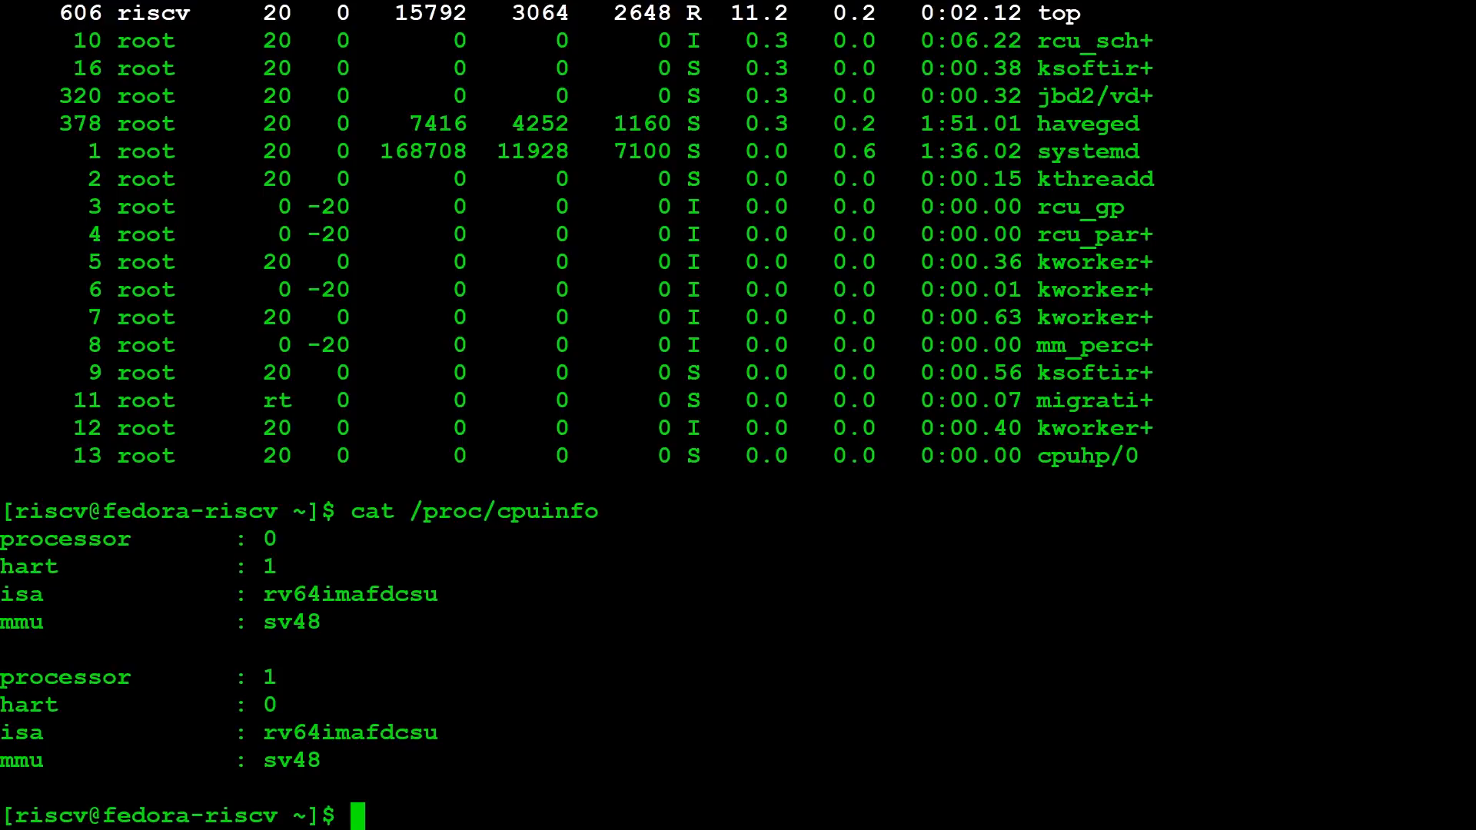
type("cat /etc/os-release")
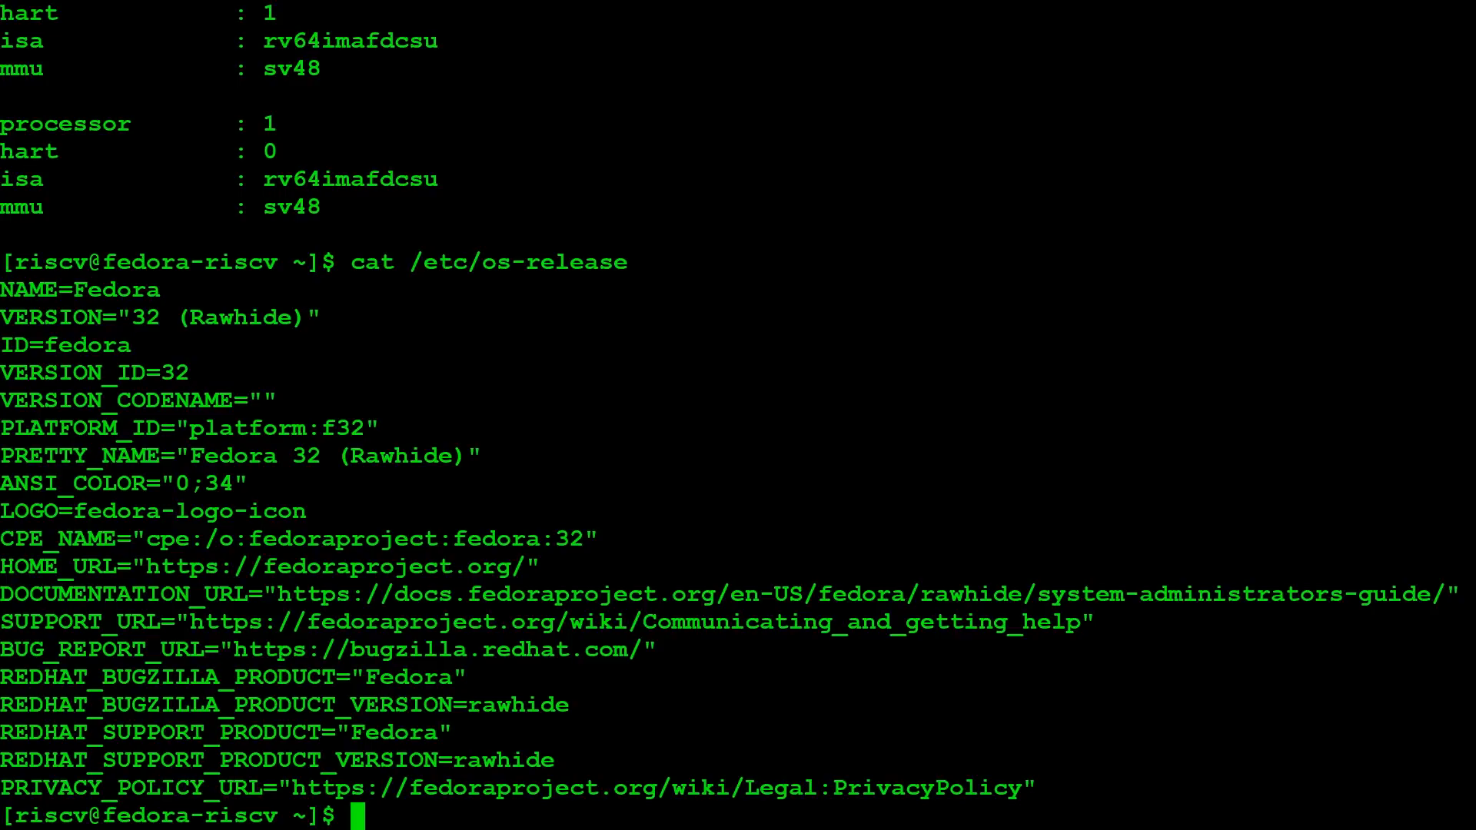
type("sudo dnf install gcc htop nano git file")
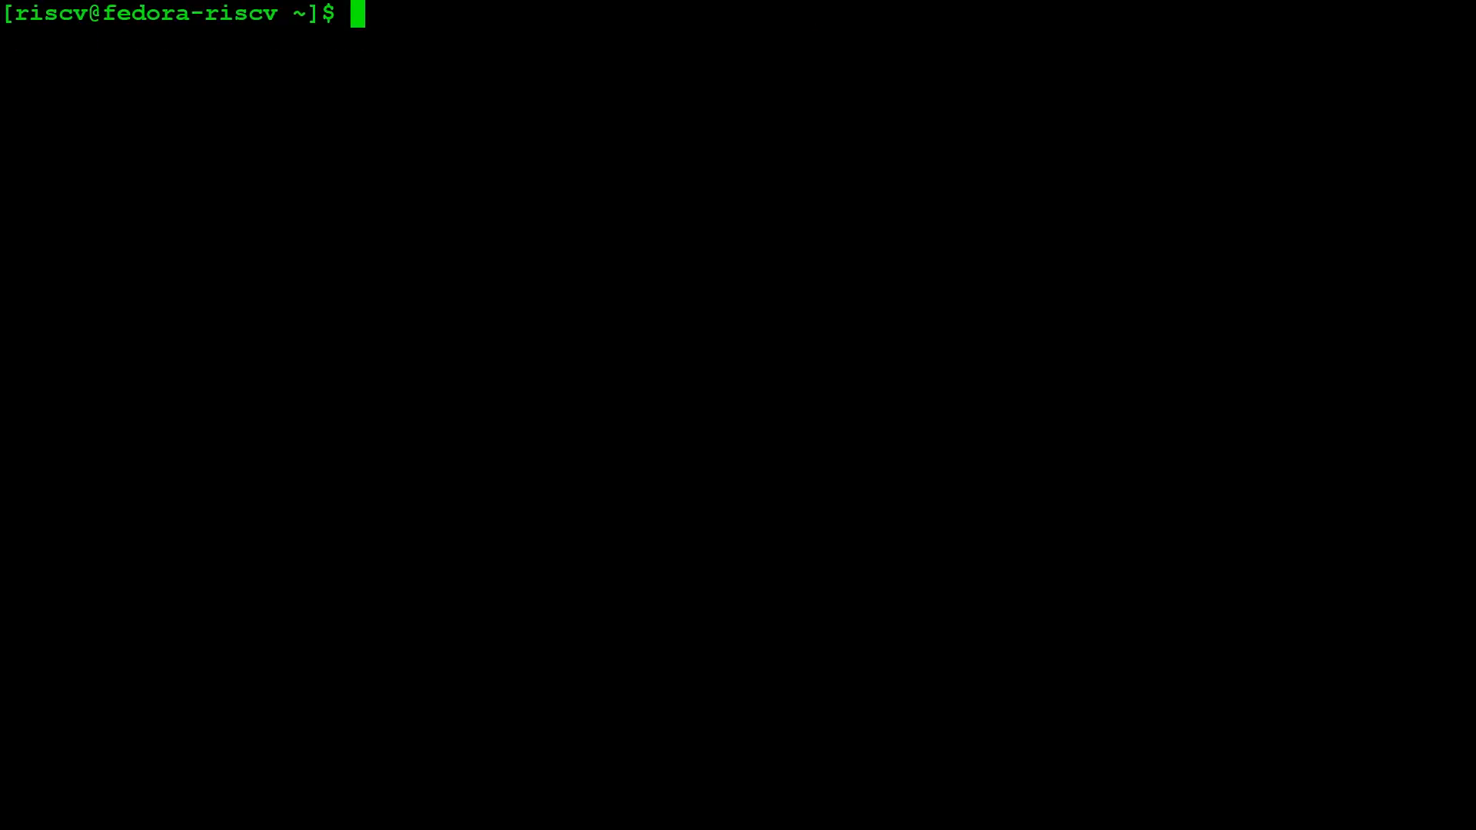
Step: Download doublelinkedlist.c from garyexplains/examples with curl and build it with gcc -O3
type("curl https://raw.githubusercontent.com/garyexplains/examples/master/doublelinkedlist.c --output doublelinkedlist.c")
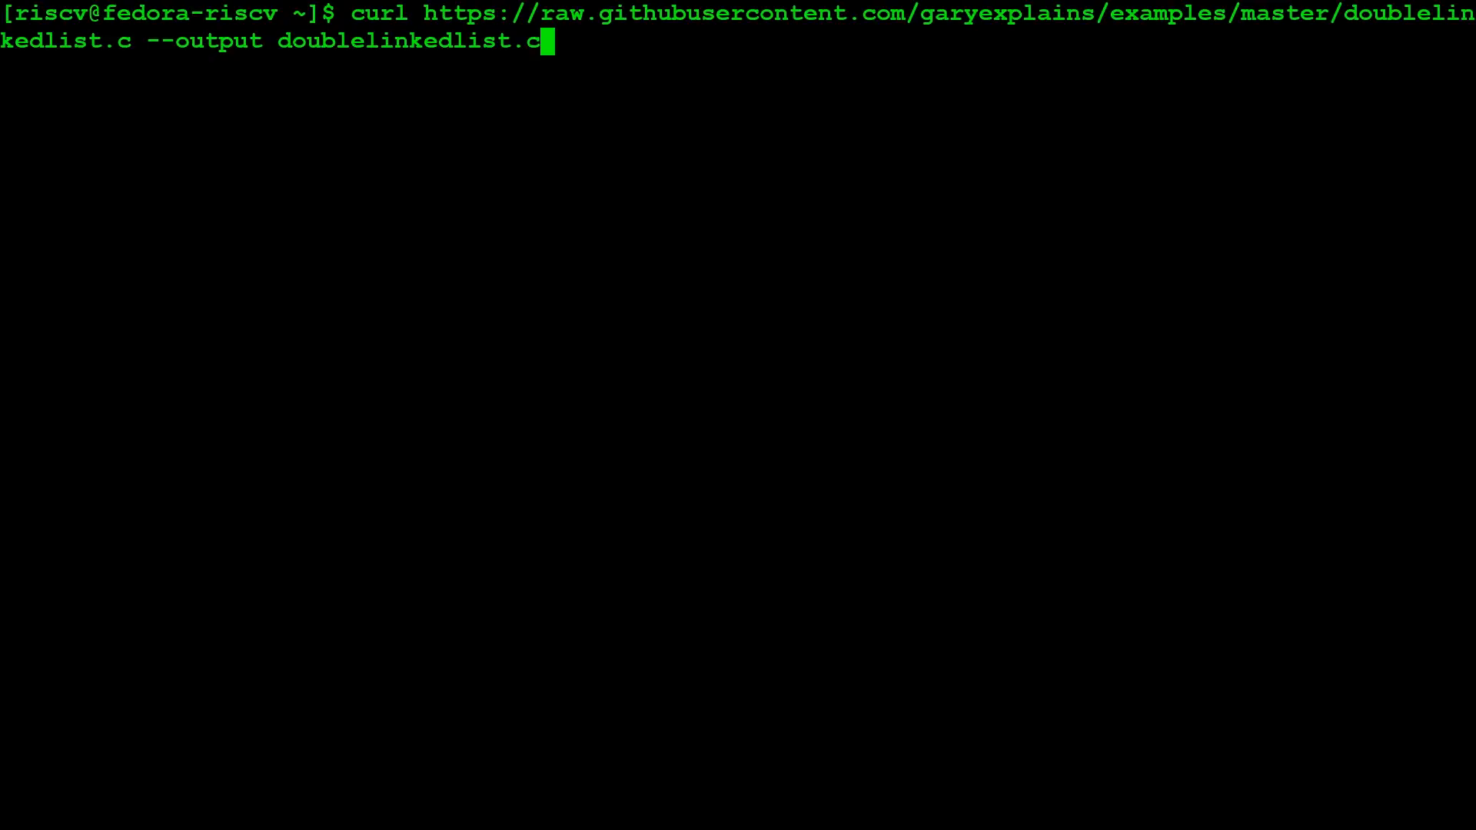
key("Enter")
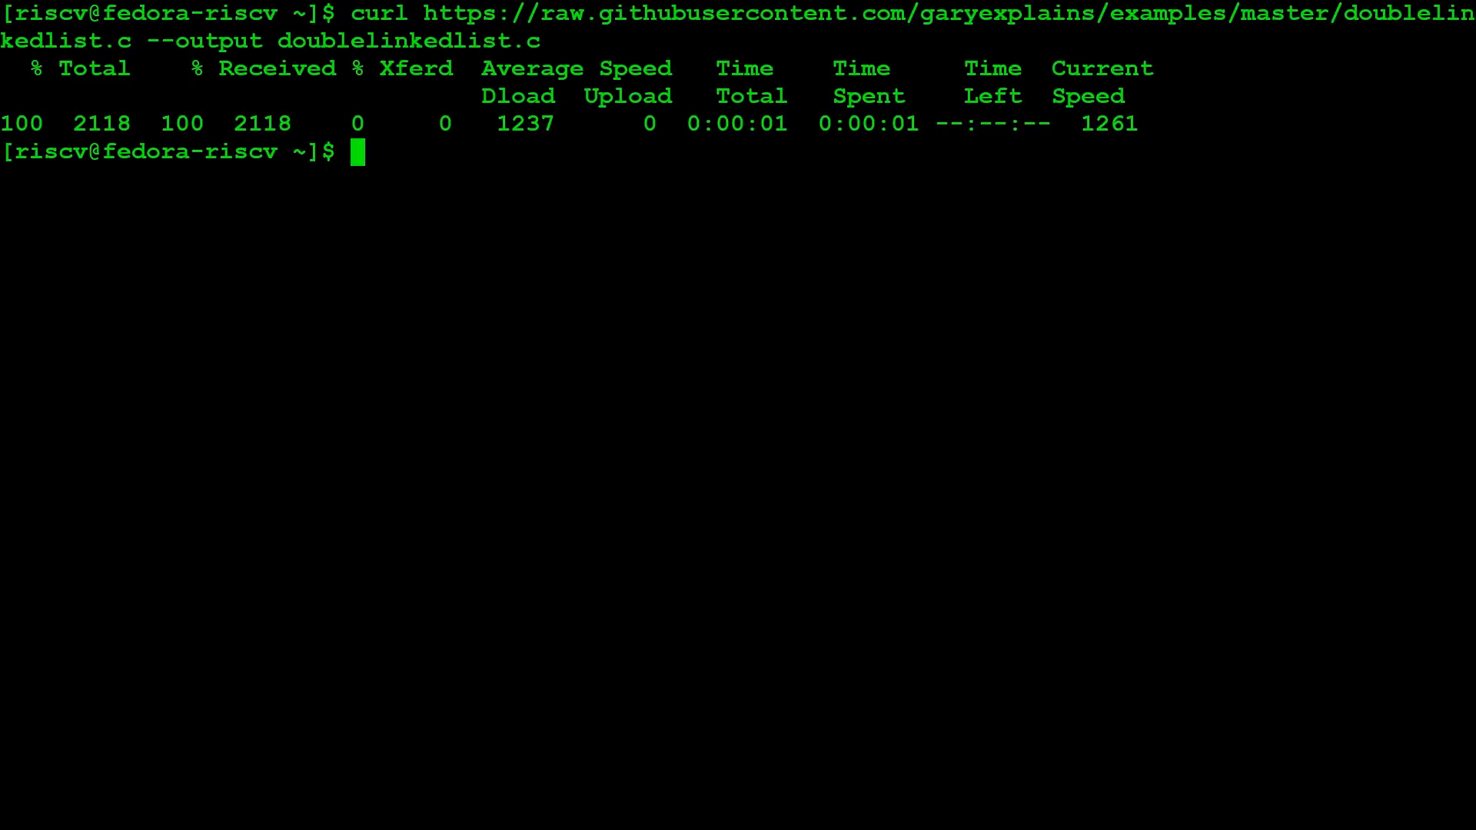
type("gcc -O3 -o doublelinkedlist doublelinkedlist.c")
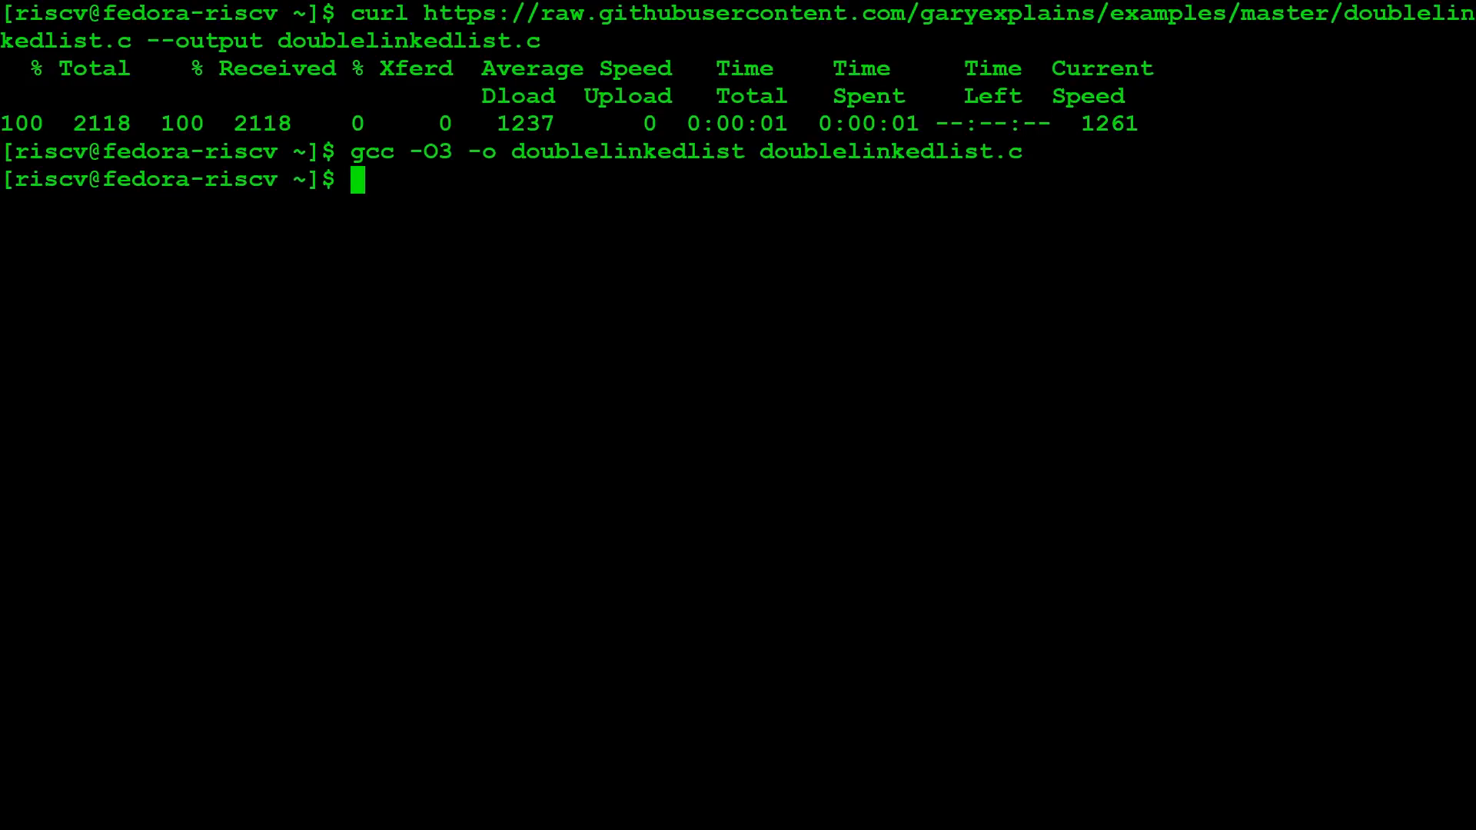
Step: Check doublelinkedlist with file, highlighting '64-bit' and 'RISC-V' in the report
type("file doublelinkedlist")
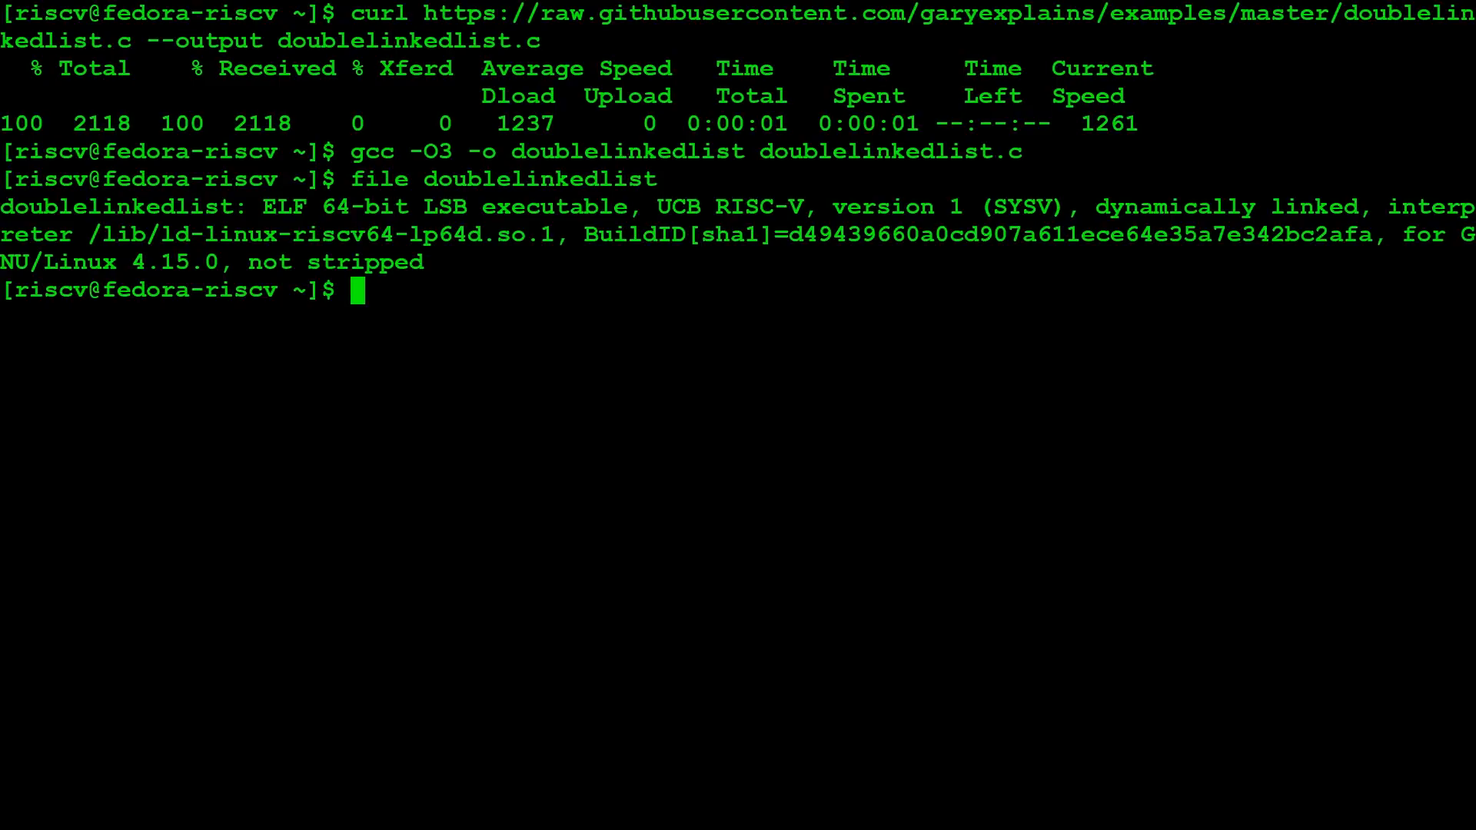
double_click(362, 207)
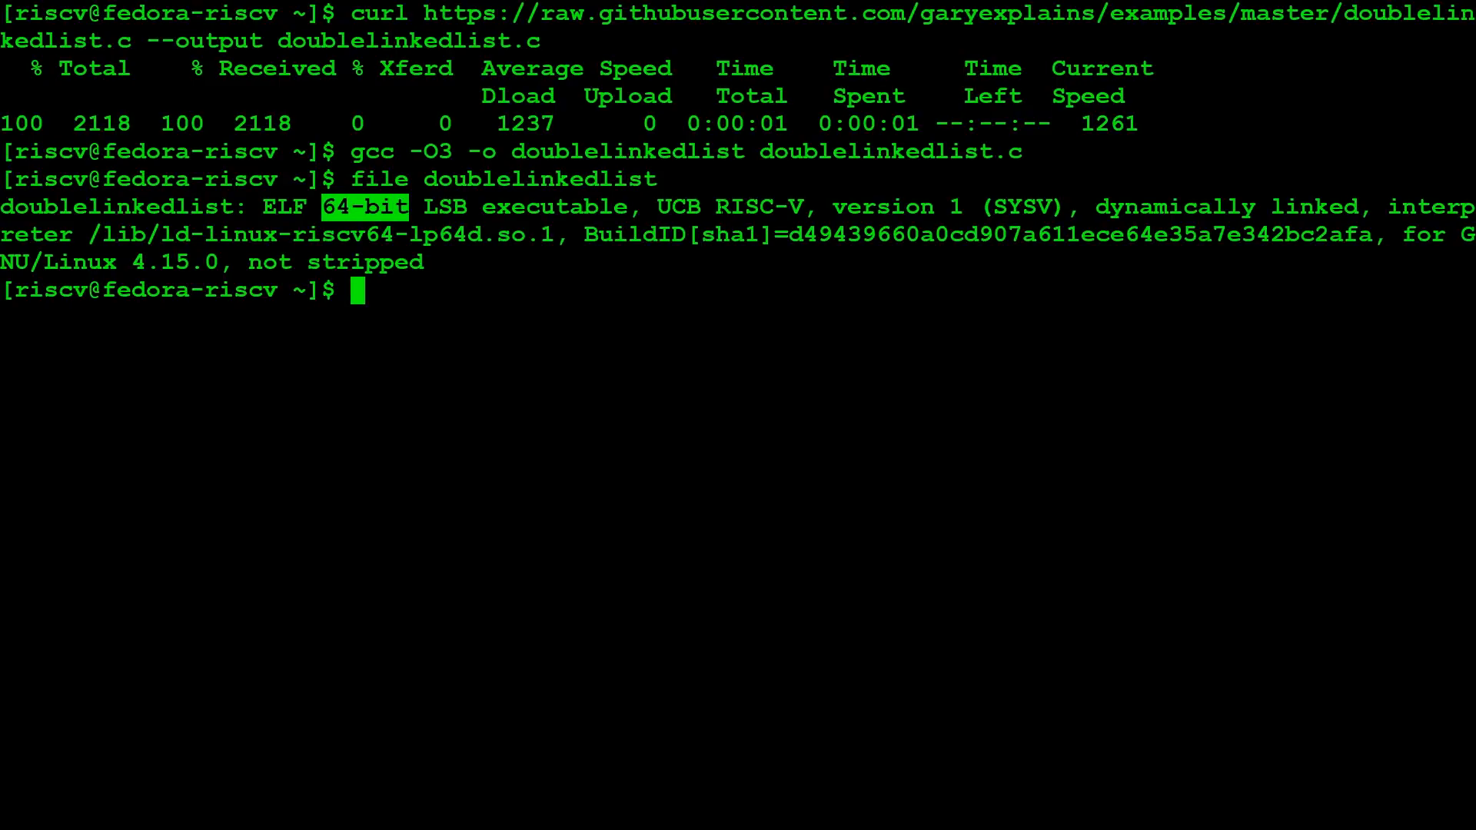
double_click(761, 207)
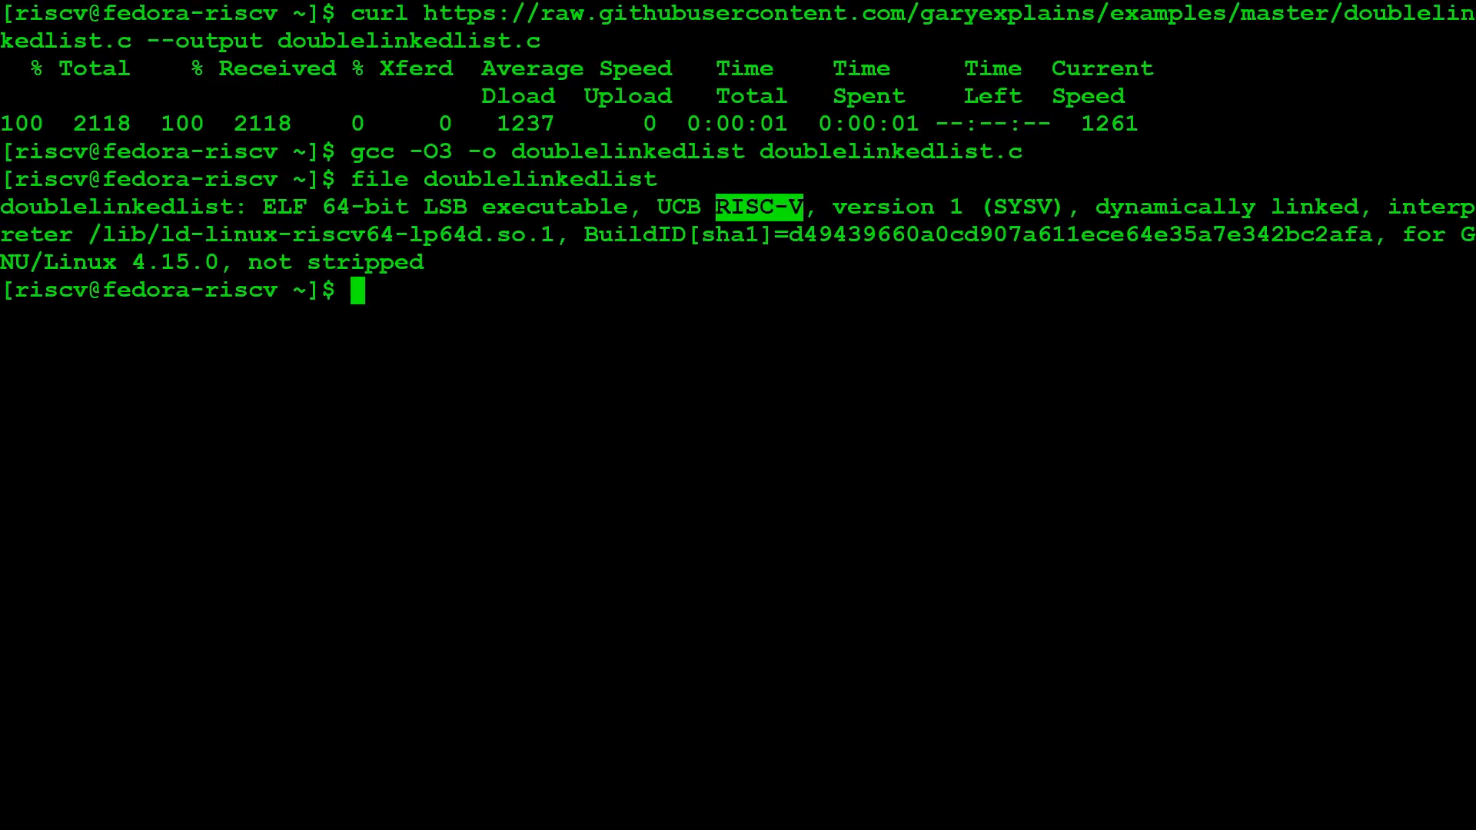
Step: Run ./doublelinkedlist to print the lists and reversals, then view doublelinkedlist.c with more
type("./doublelinkedlist")
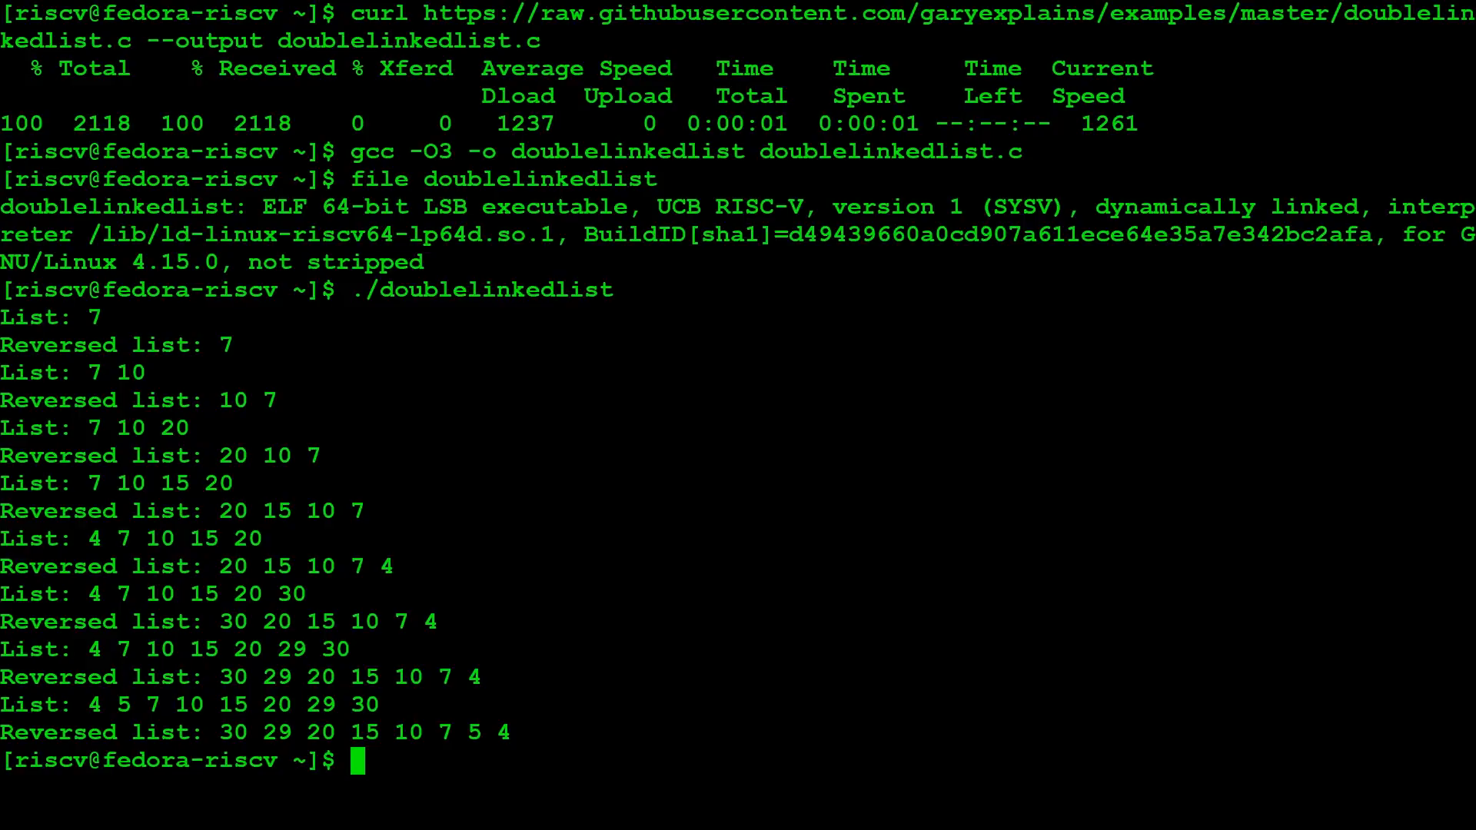
type("more")
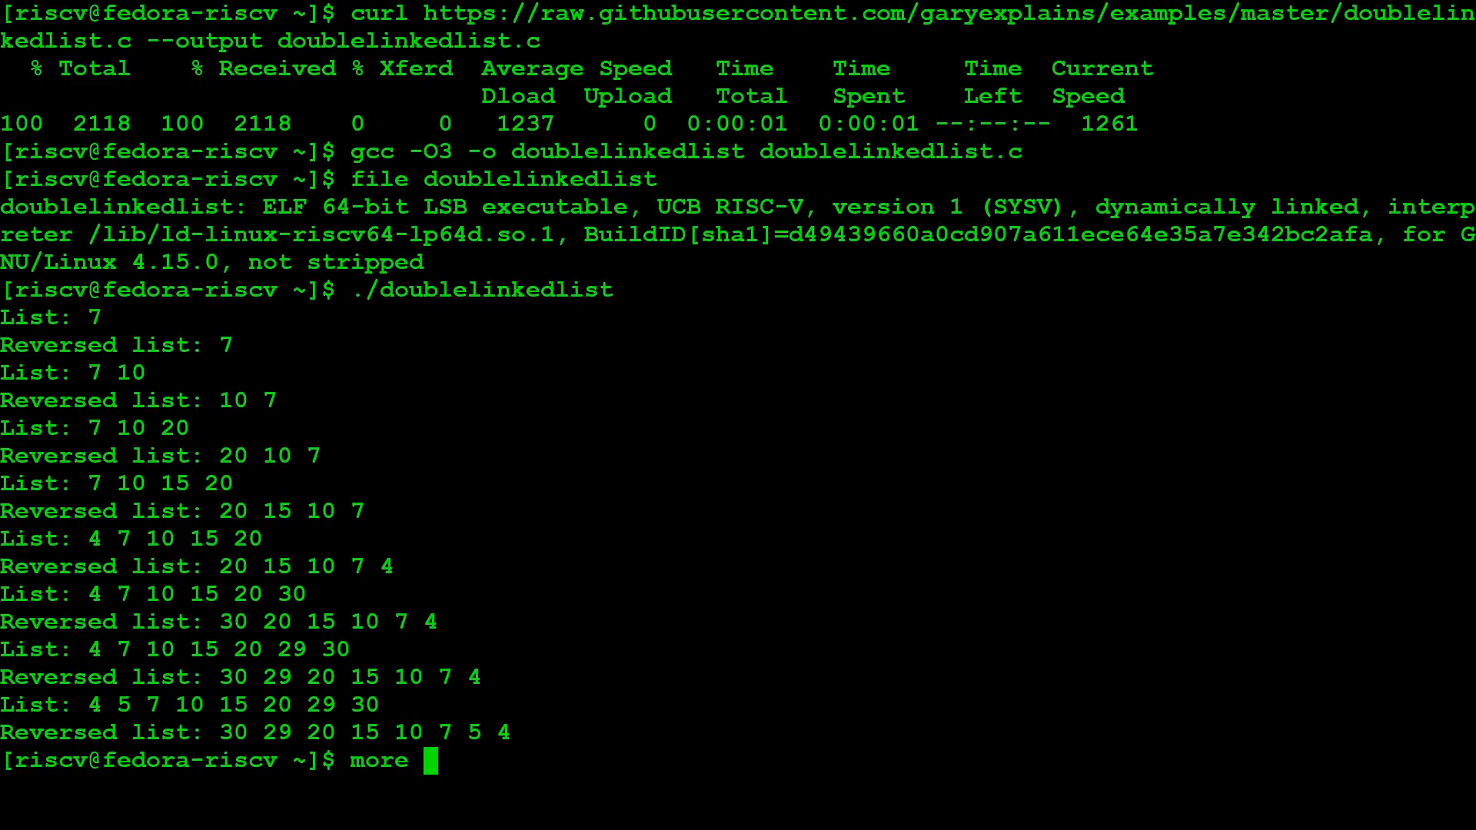
type("doublelinkedlist.c")
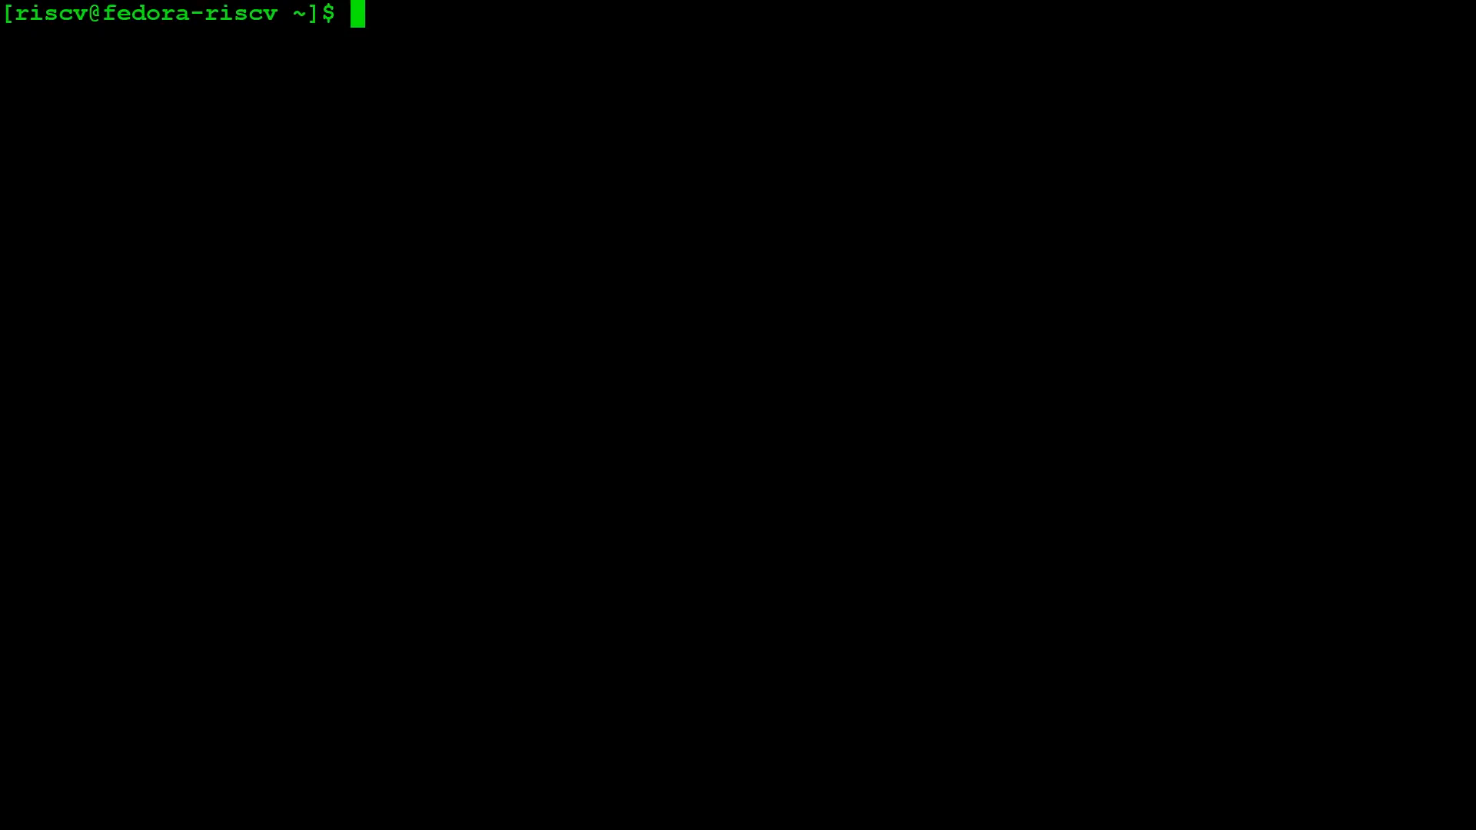
Step: Launch htop to show both CPUs, memory use and running processes
type("htop")
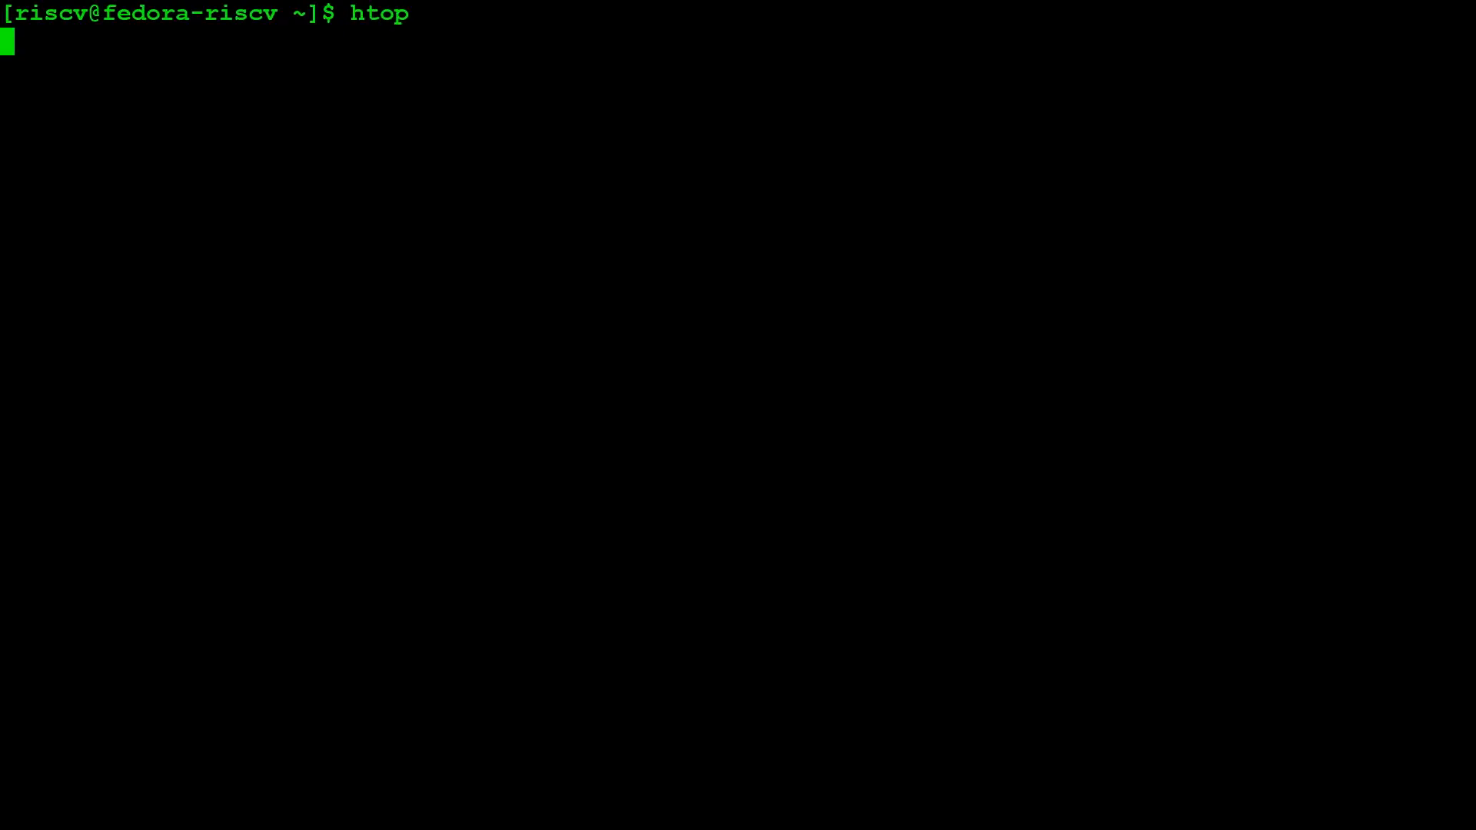
key("Return")
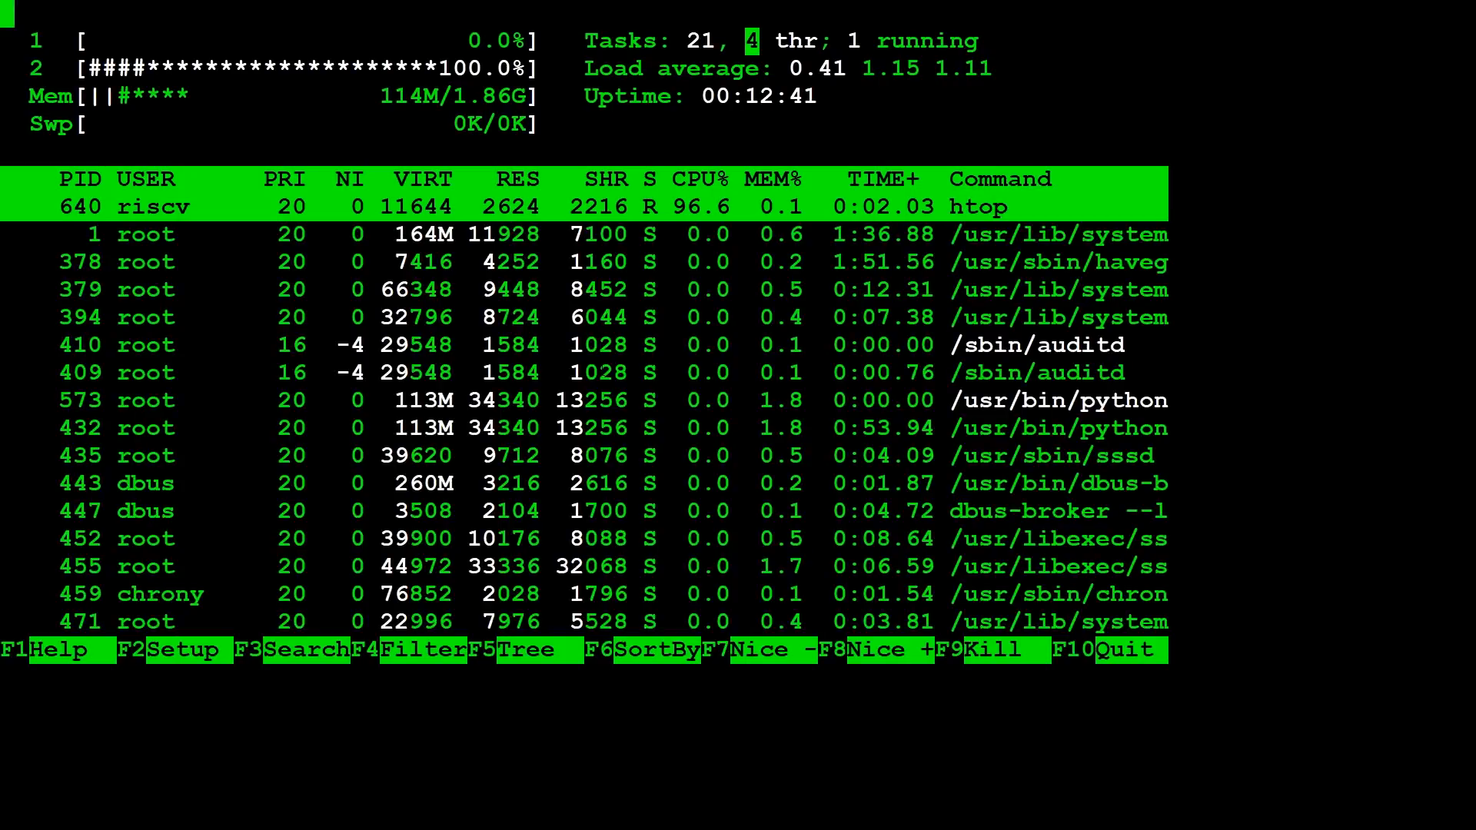